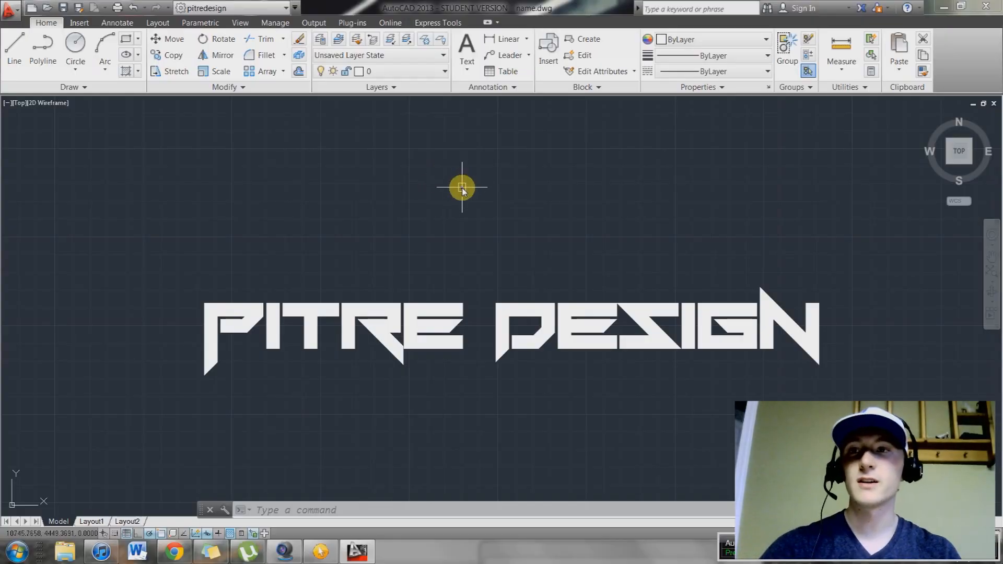
mouse_move(463, 199)
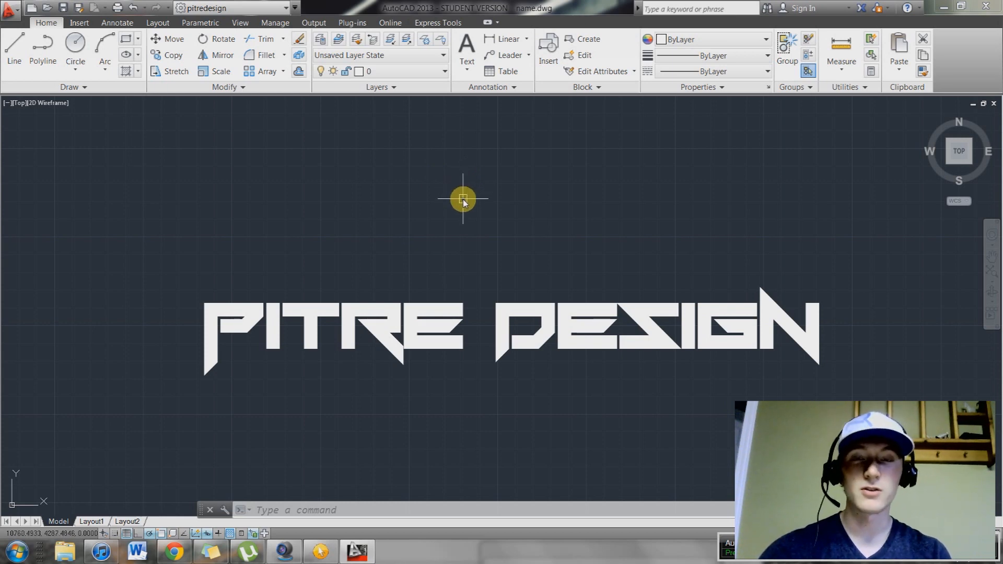
mouse_move(458, 205)
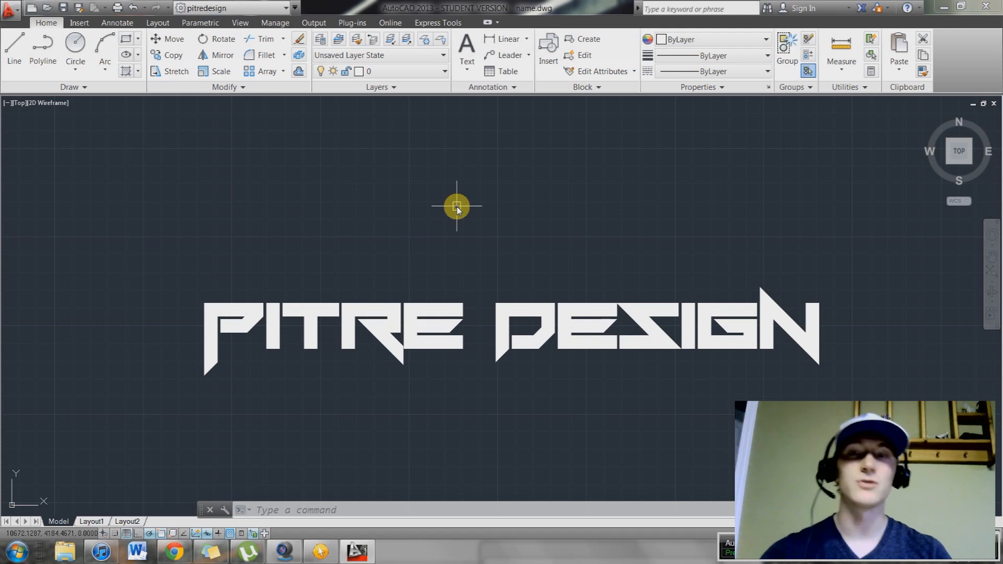
mouse_move(434, 217)
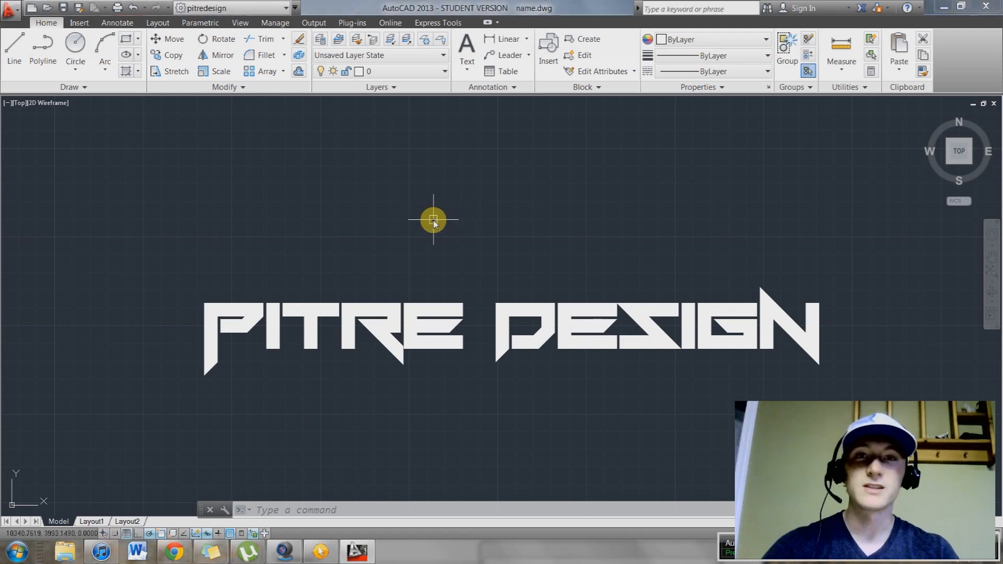
mouse_move(416, 259)
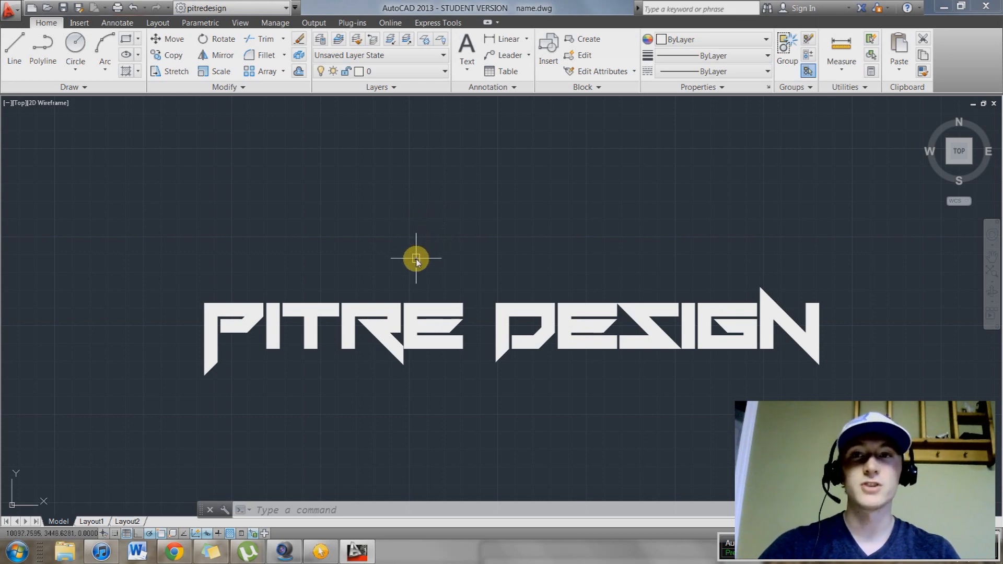
mouse_move(275, 165)
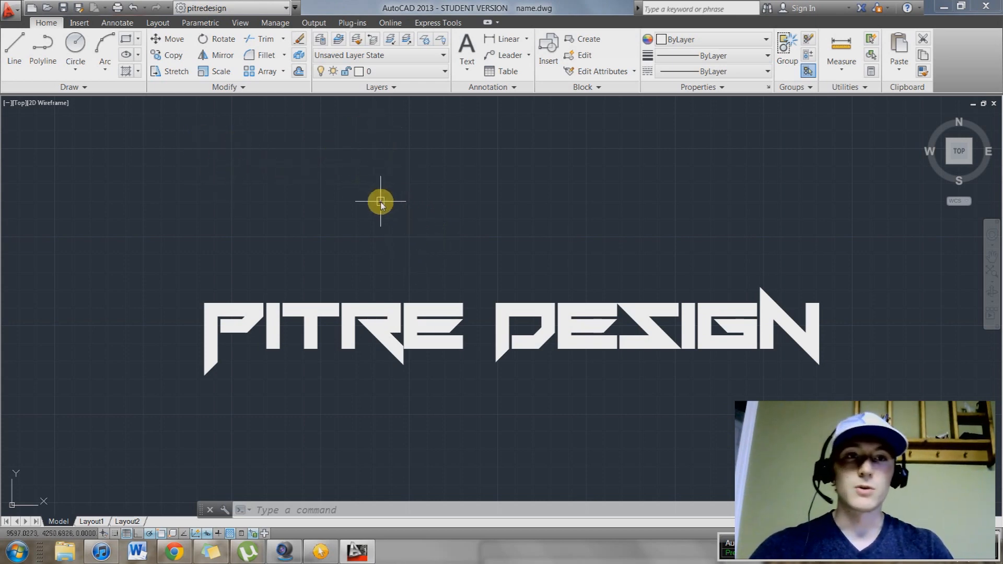
mouse_move(205, 116)
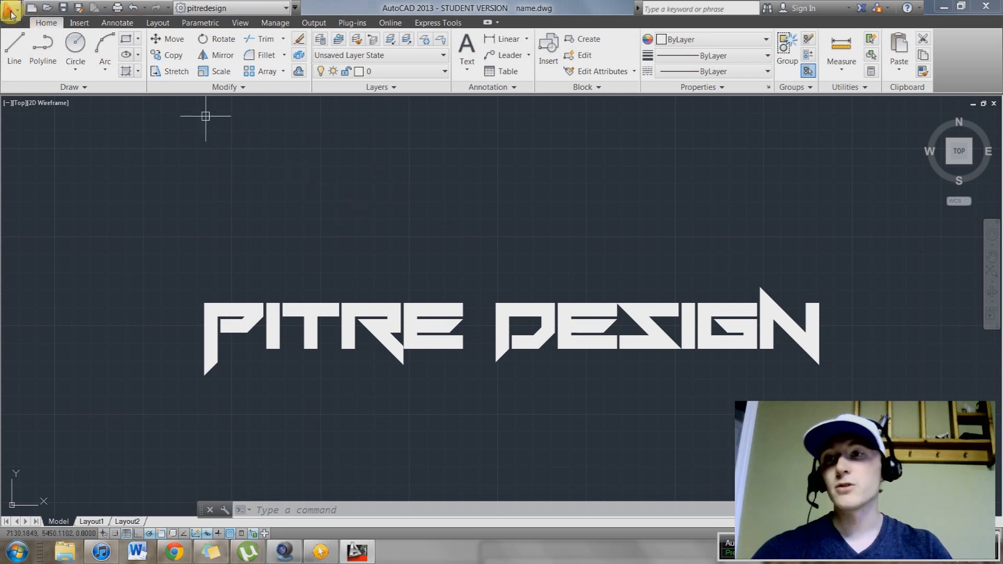
Bring up the Publish dialog from the Output tab's Batch Plot command.
left_click(14, 9)
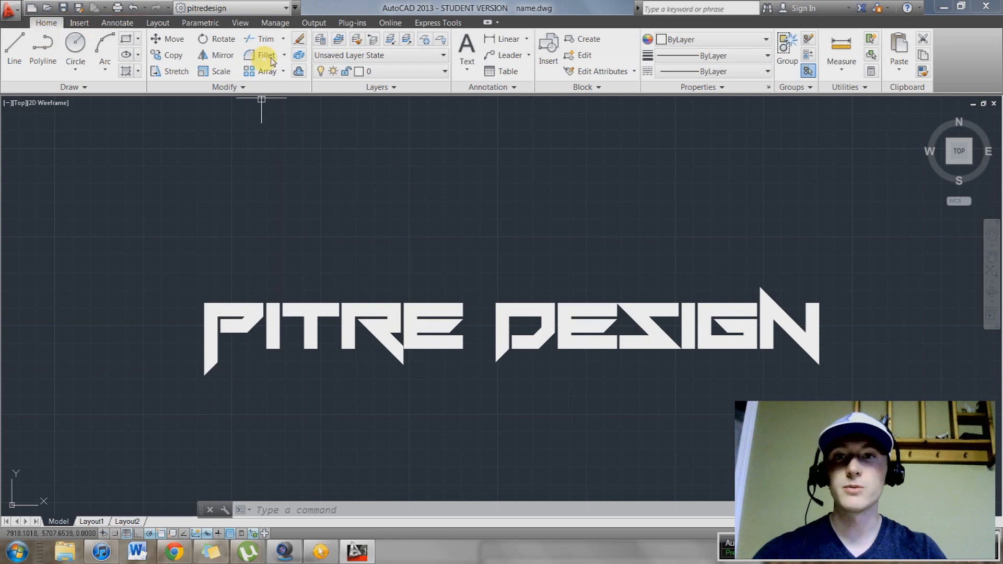
left_click(313, 23)
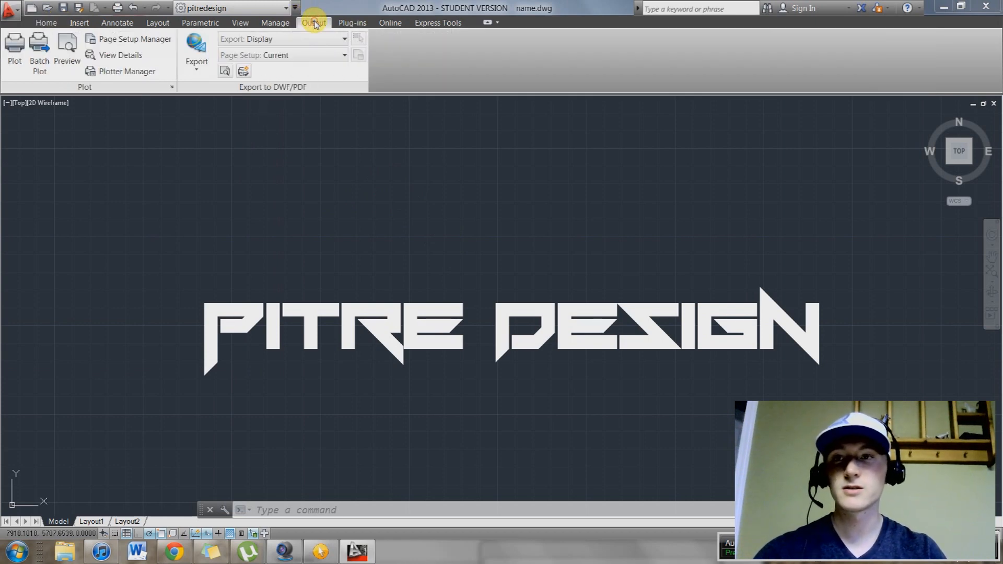
mouse_move(36, 47)
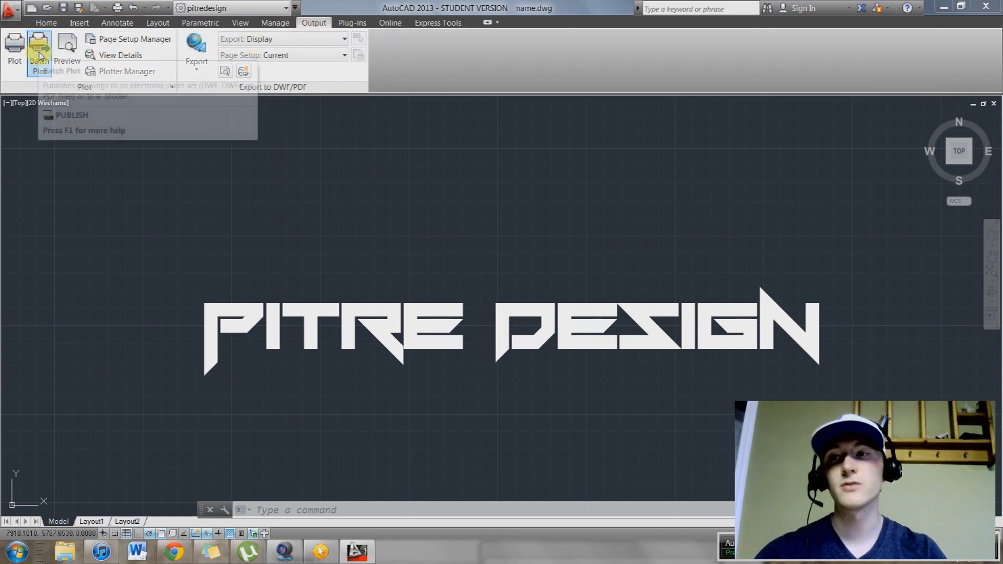
left_click(10, 10)
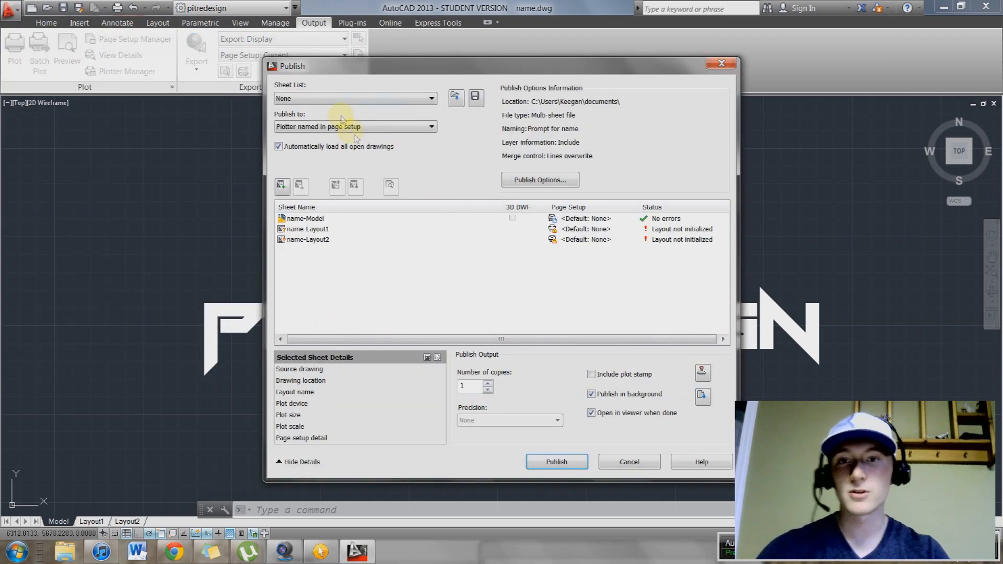
mouse_move(437, 307)
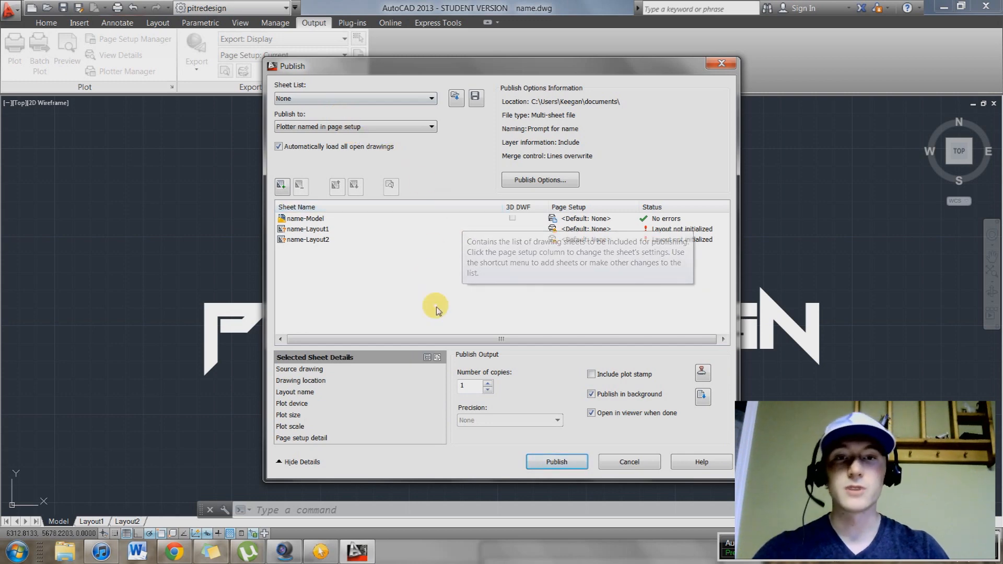
mouse_move(374, 270)
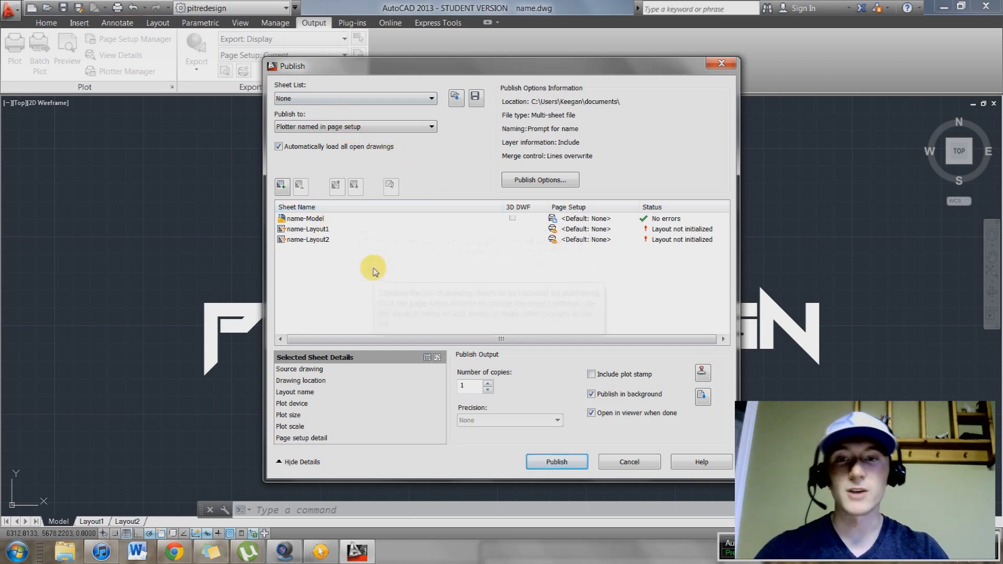
mouse_move(355, 303)
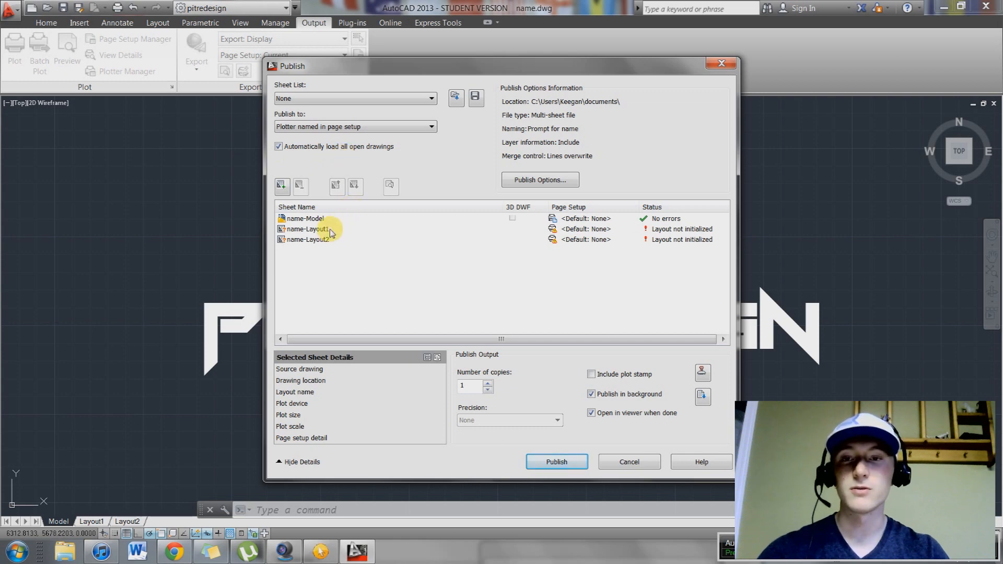
mouse_move(337, 220)
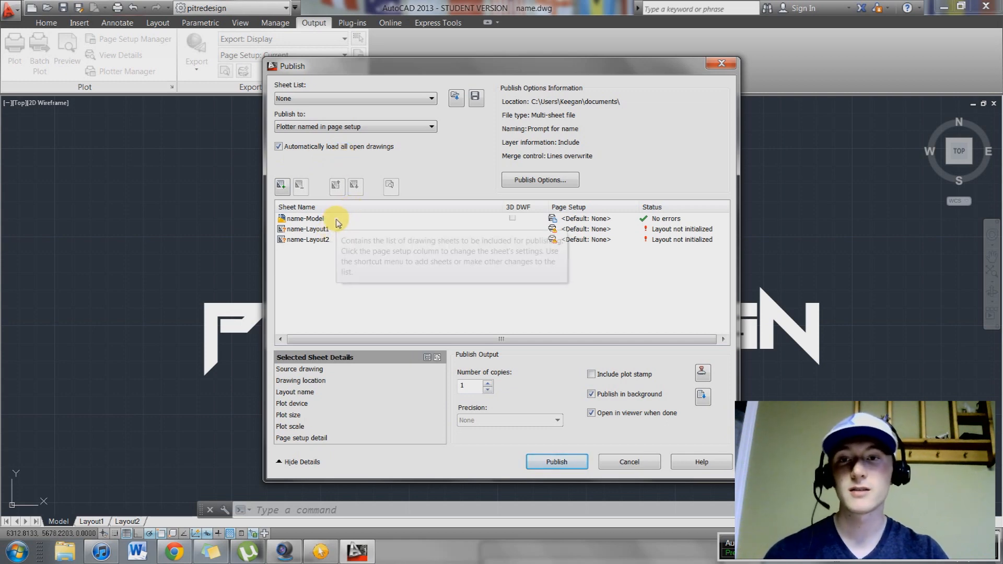
Uncheck Include Layouts When Adding Sheets so only name-Model remains listed.
left_click(278, 150)
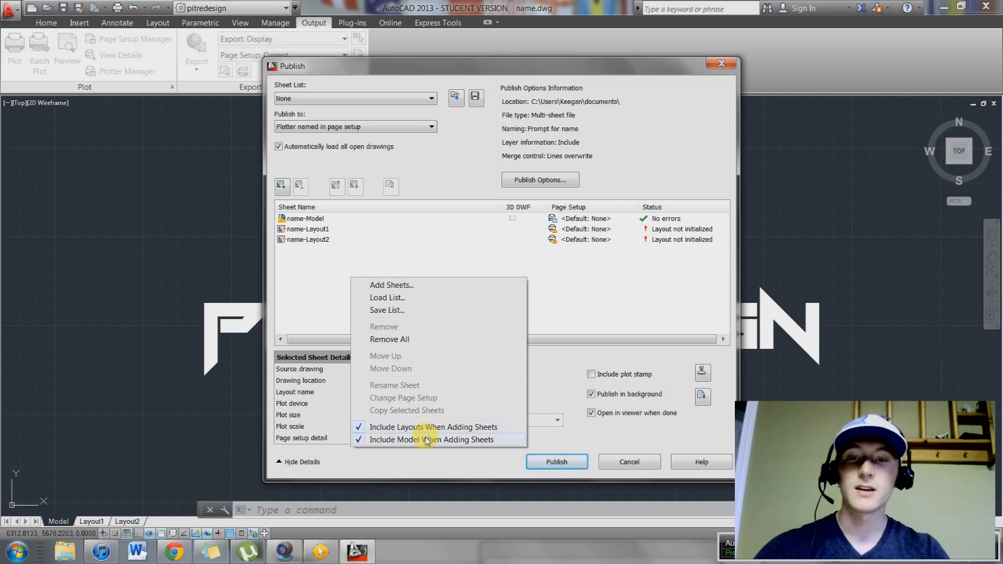
mouse_move(433, 427)
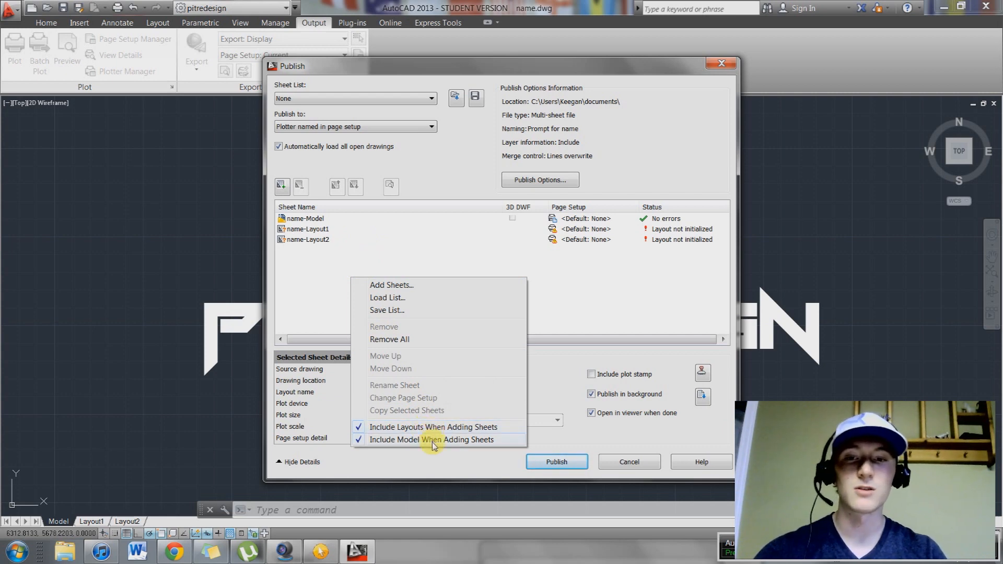
mouse_move(434, 426)
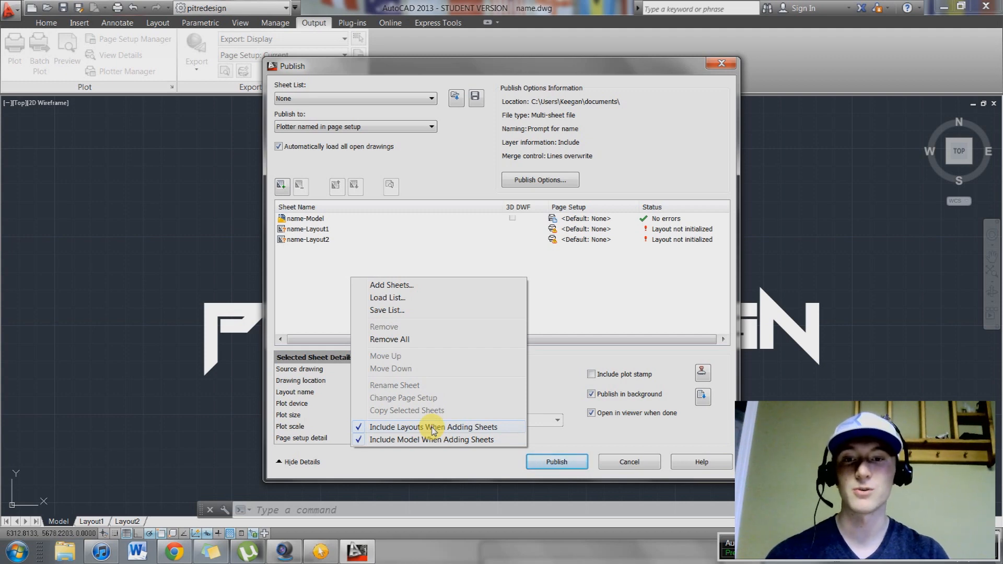
left_click(432, 427)
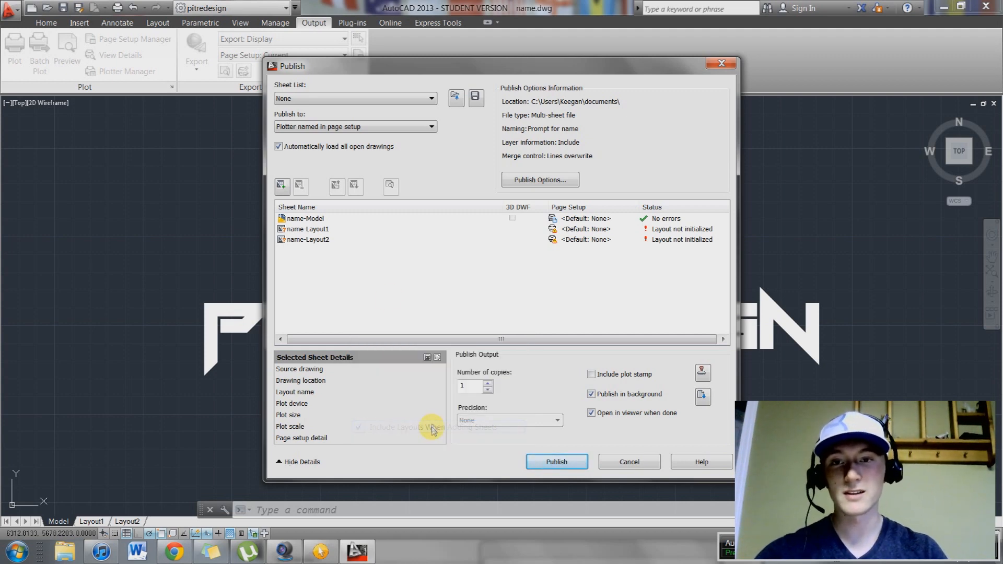
left_click(309, 239)
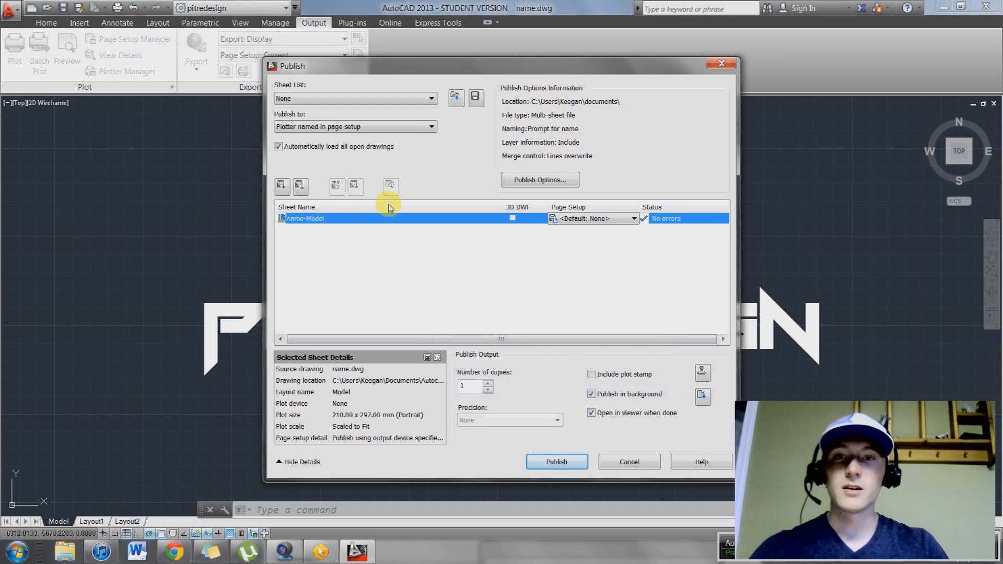
mouse_move(282, 186)
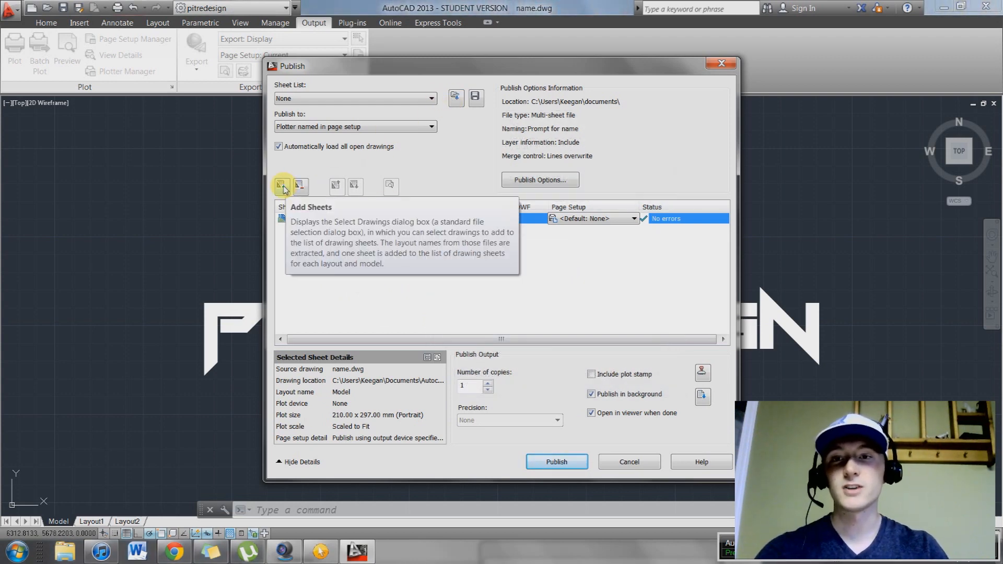
Add the test2, Telfer Light Mount Enclosure and Test1 drawings' model sheets to the publish list.
left_click(282, 186)
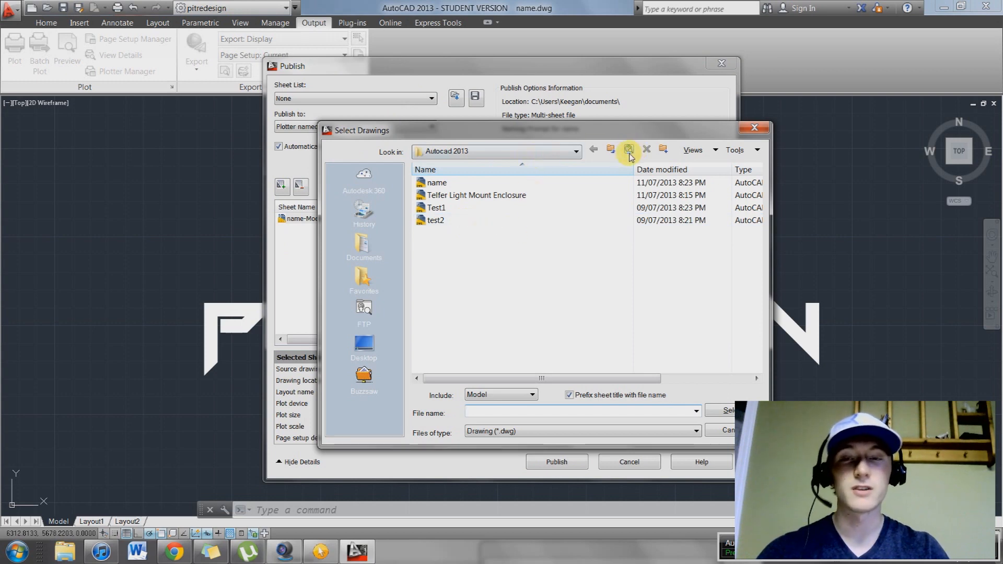
left_click(435, 219)
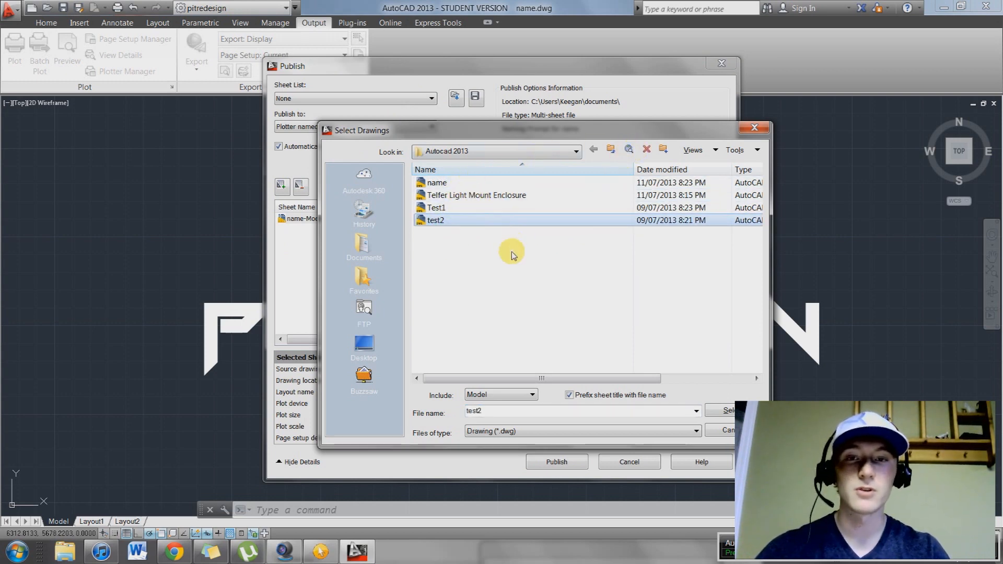
mouse_move(458, 226)
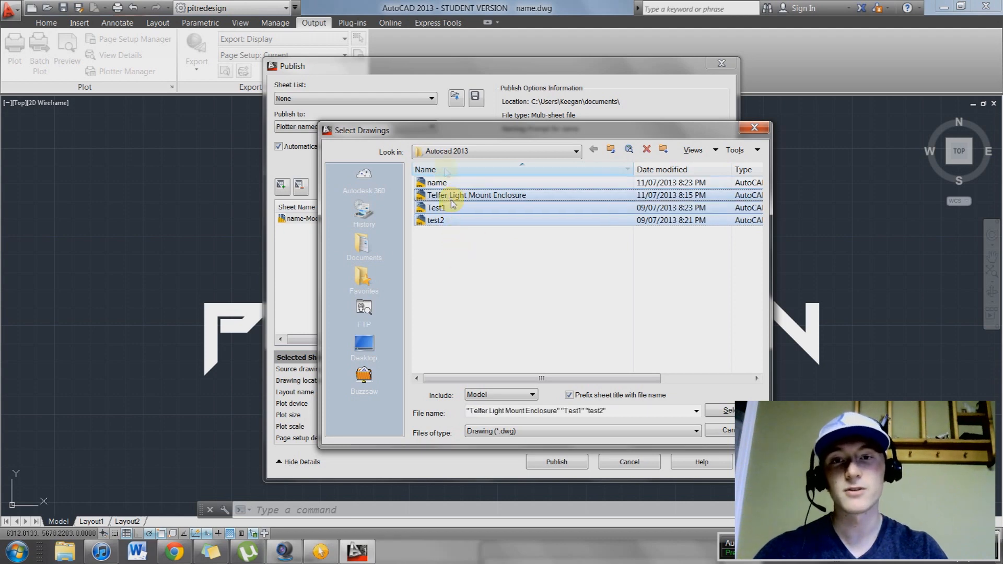
left_click(437, 219)
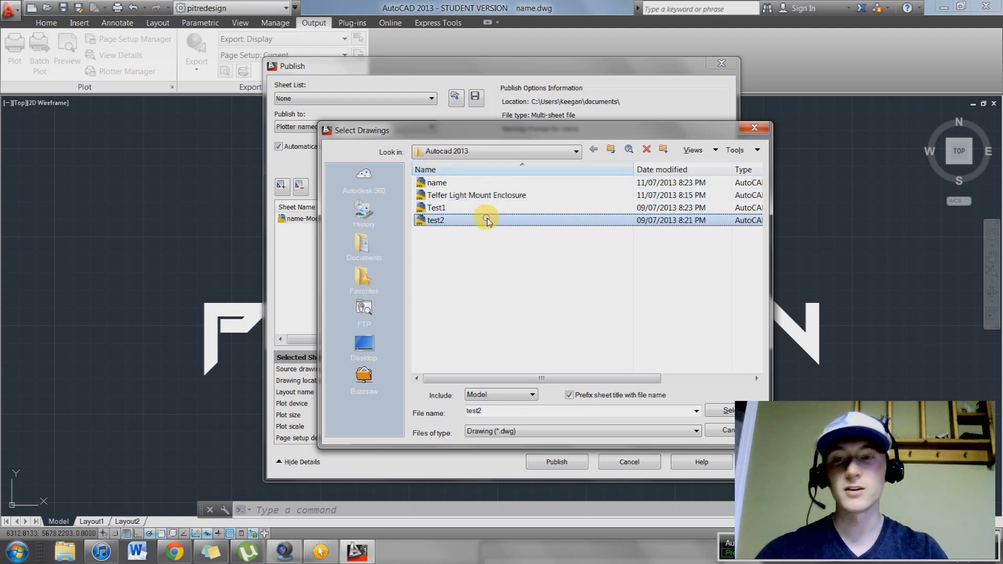
left_click(477, 195)
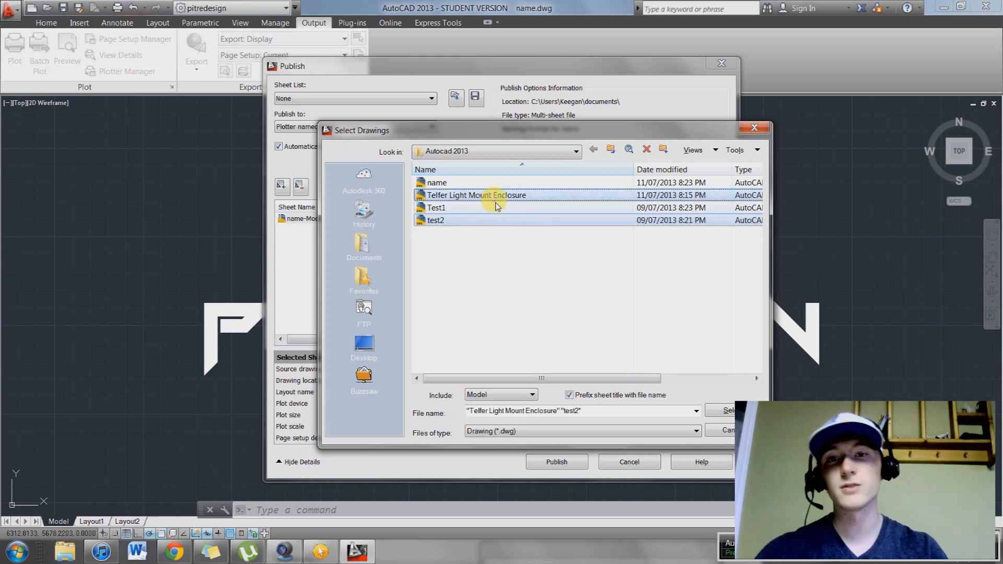
left_click(440, 207)
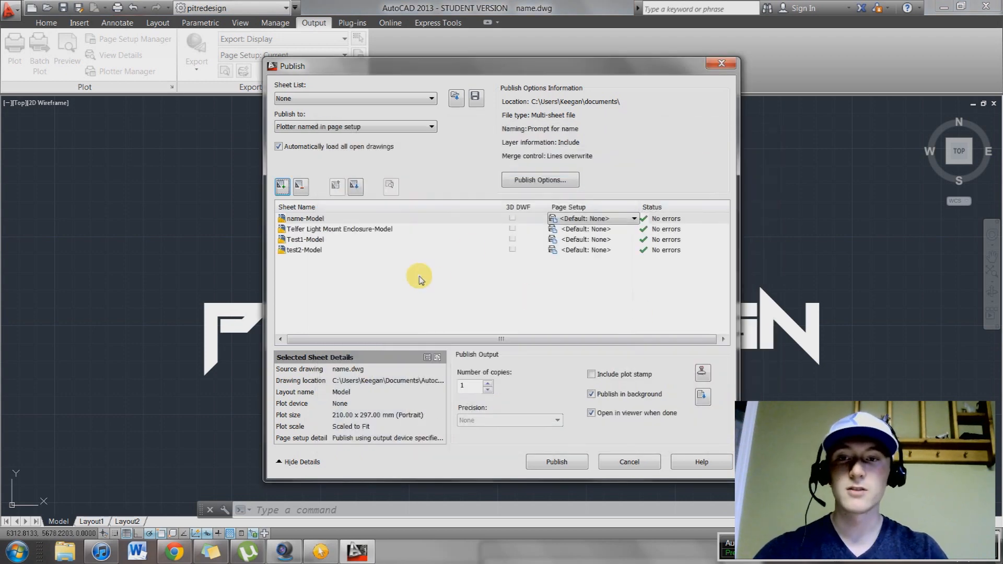
mouse_move(346, 251)
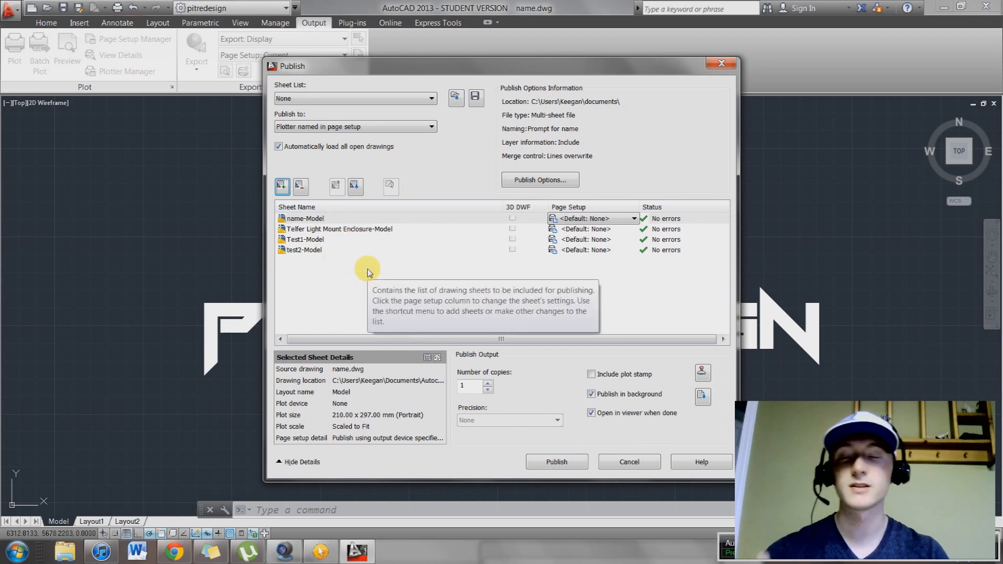
mouse_move(601, 255)
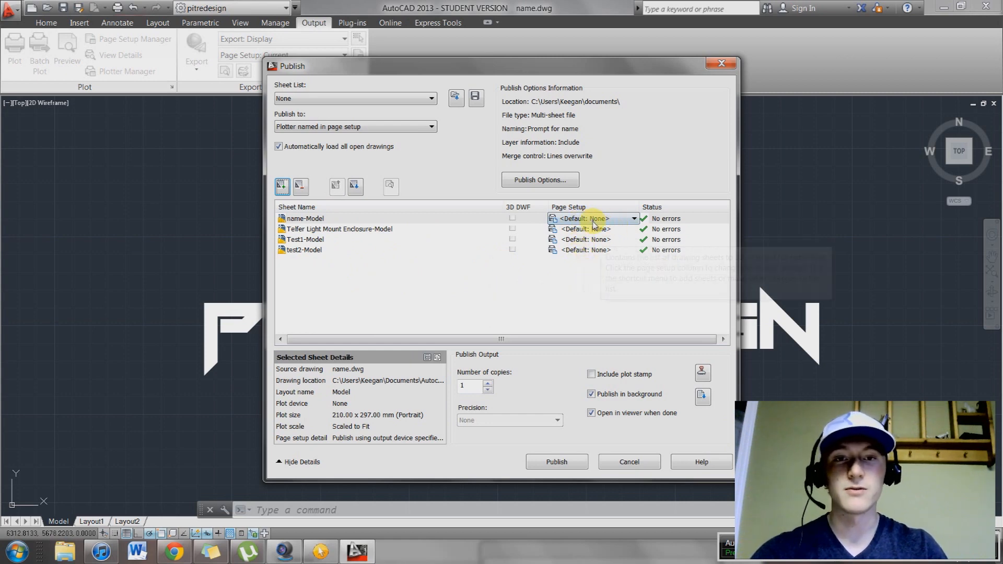
left_click(634, 239)
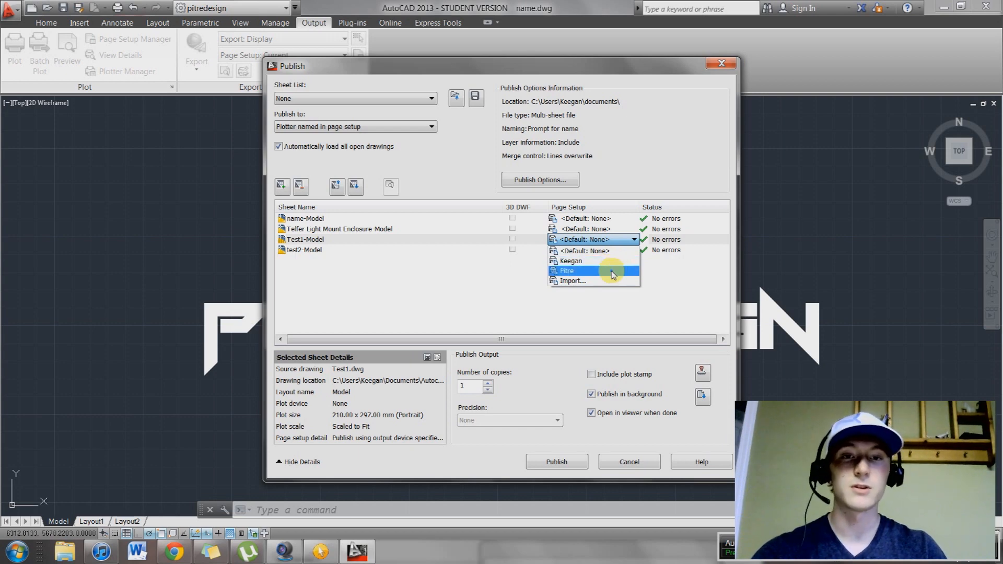
mouse_move(587, 252)
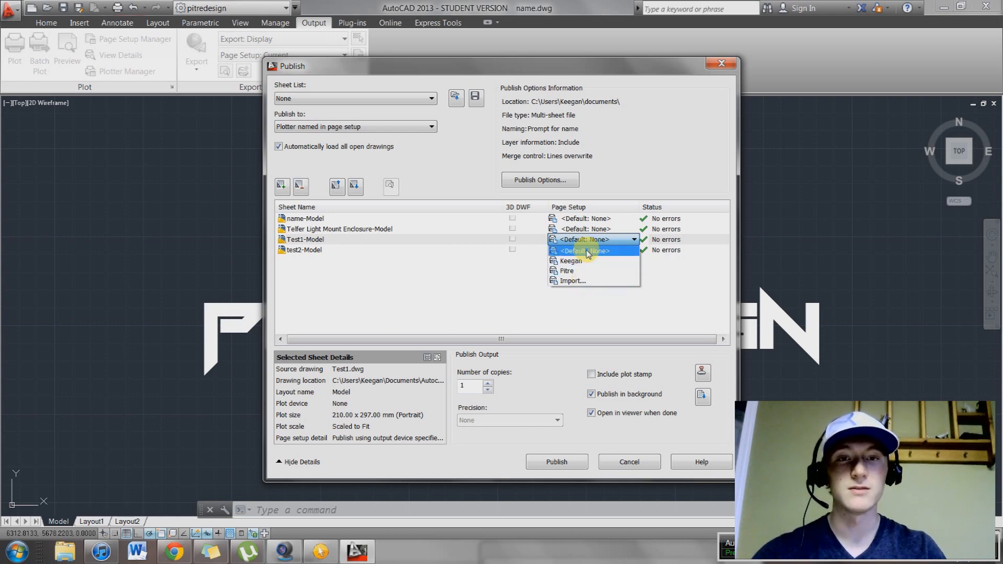
left_click(585, 251)
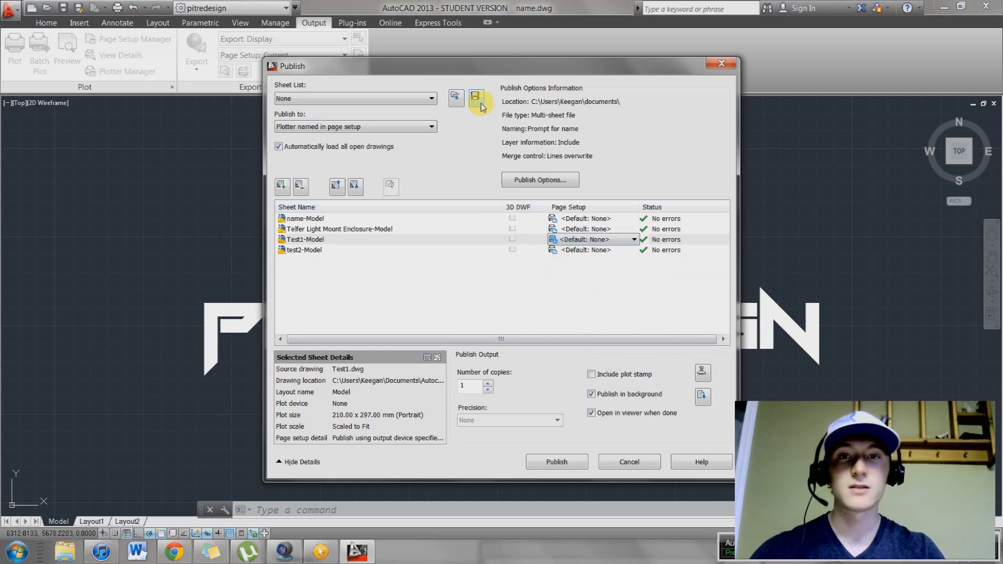
mouse_move(463, 158)
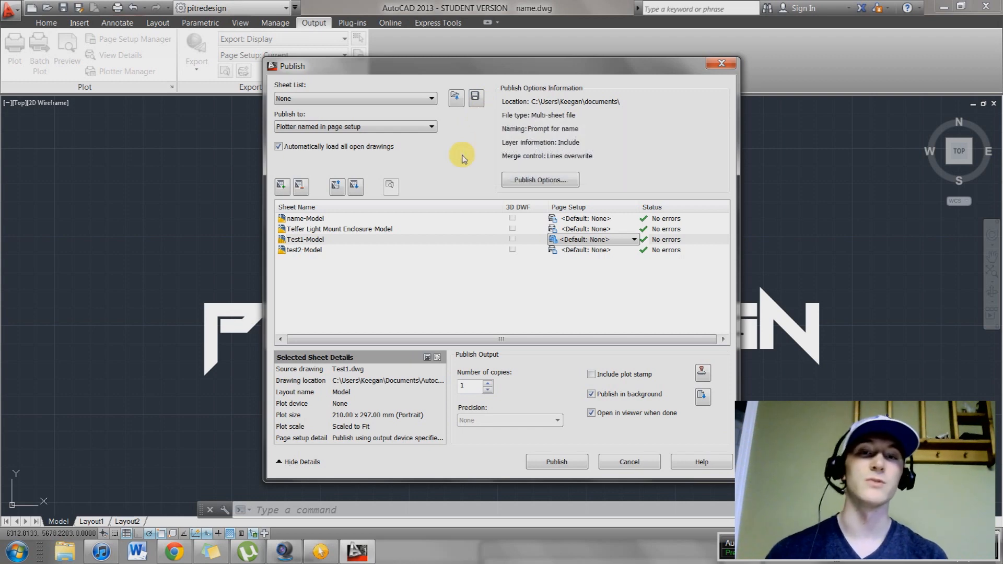
mouse_move(477, 166)
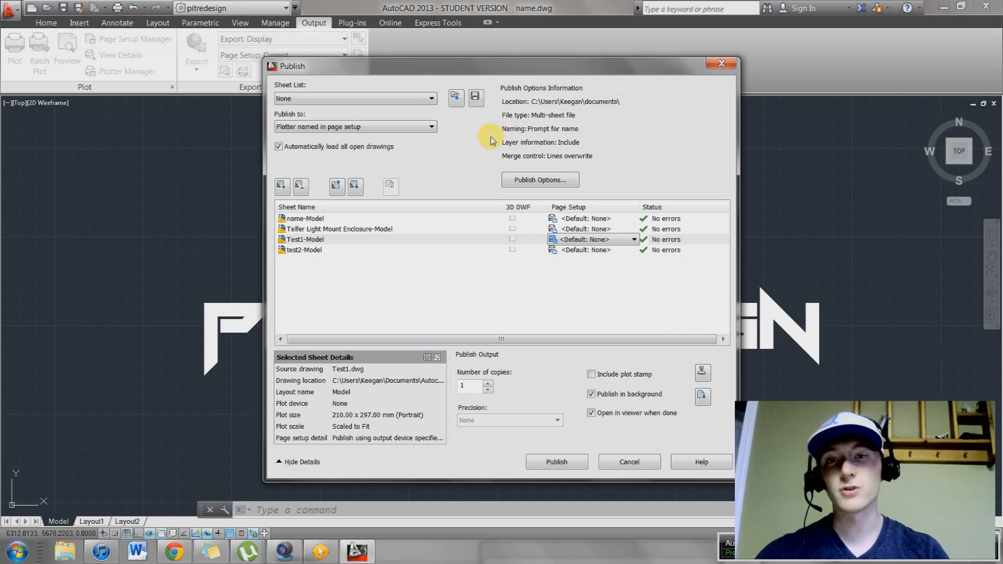
mouse_move(485, 142)
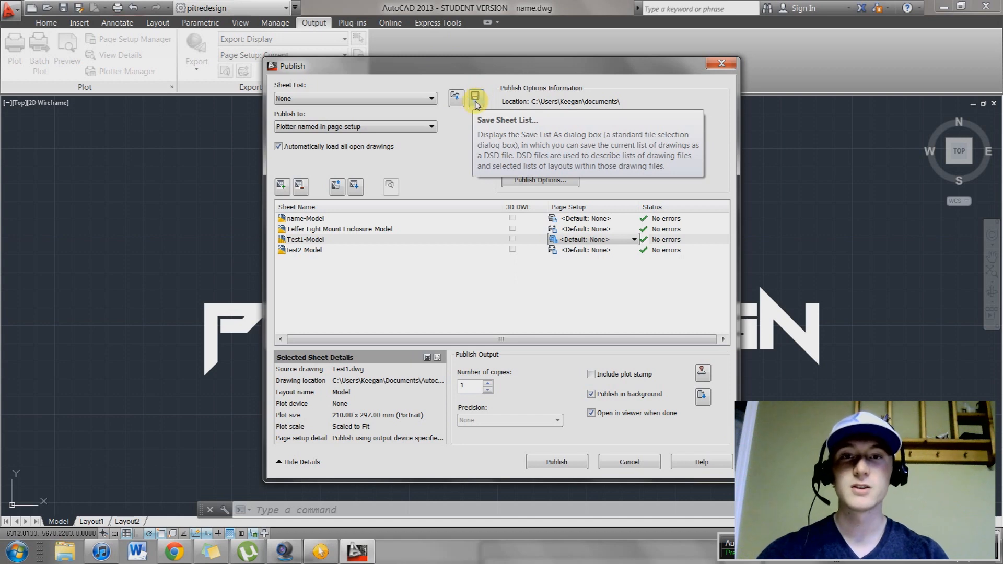
Cancel Publish without saving the sheet list after dismissing the unsaved-changes warning, then QSAVE the drawing.
left_click(475, 98)
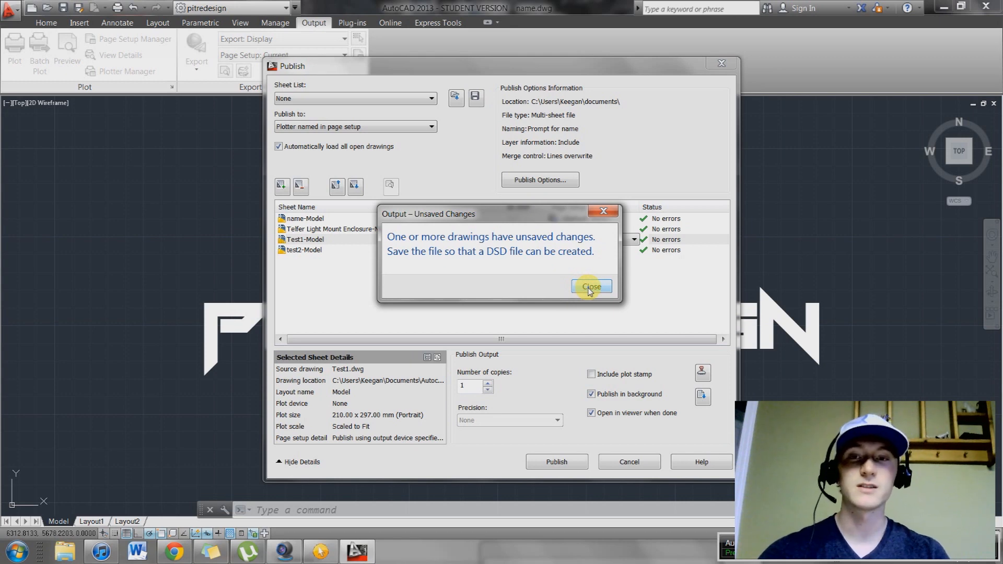
left_click(592, 286)
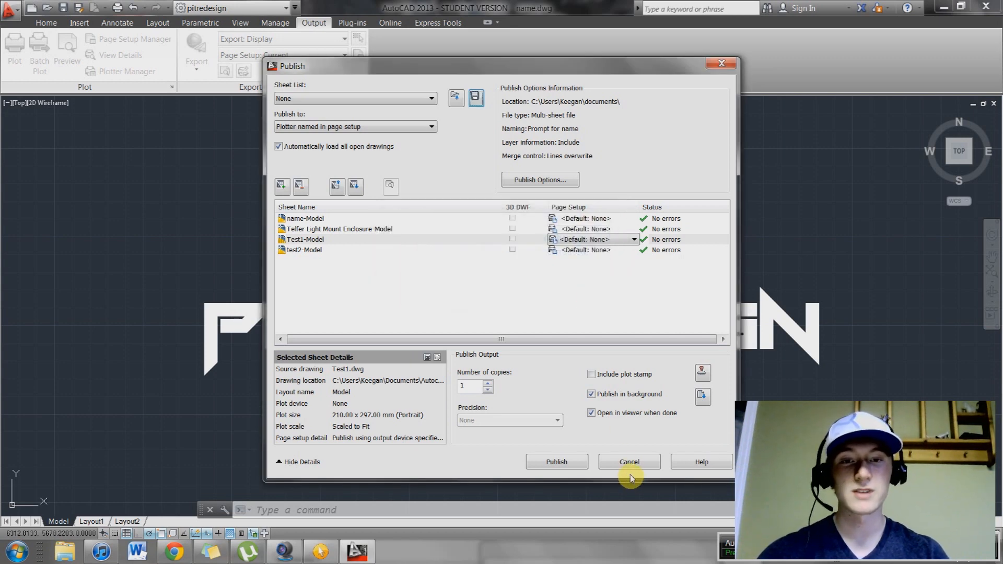
left_click(629, 462)
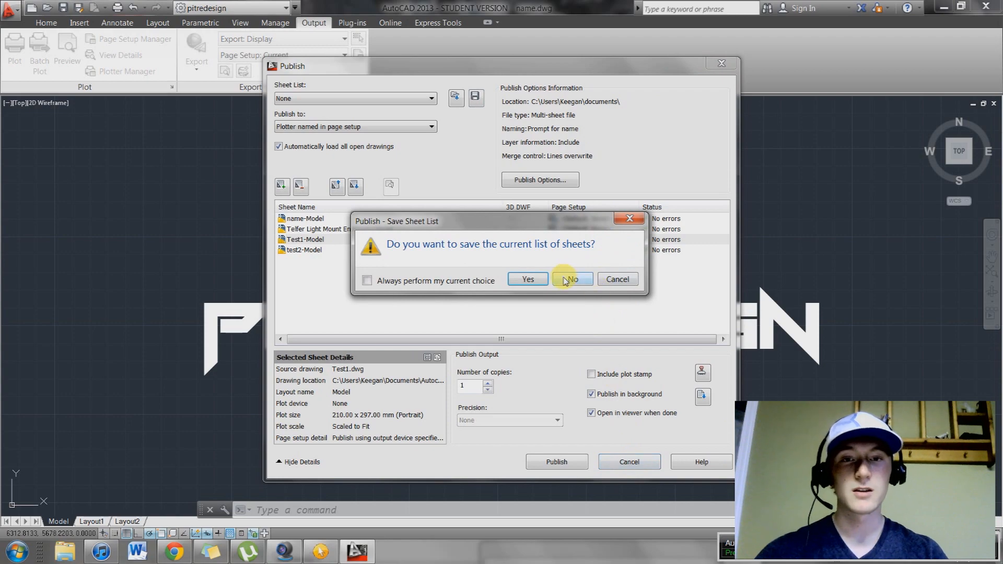
left_click(572, 279)
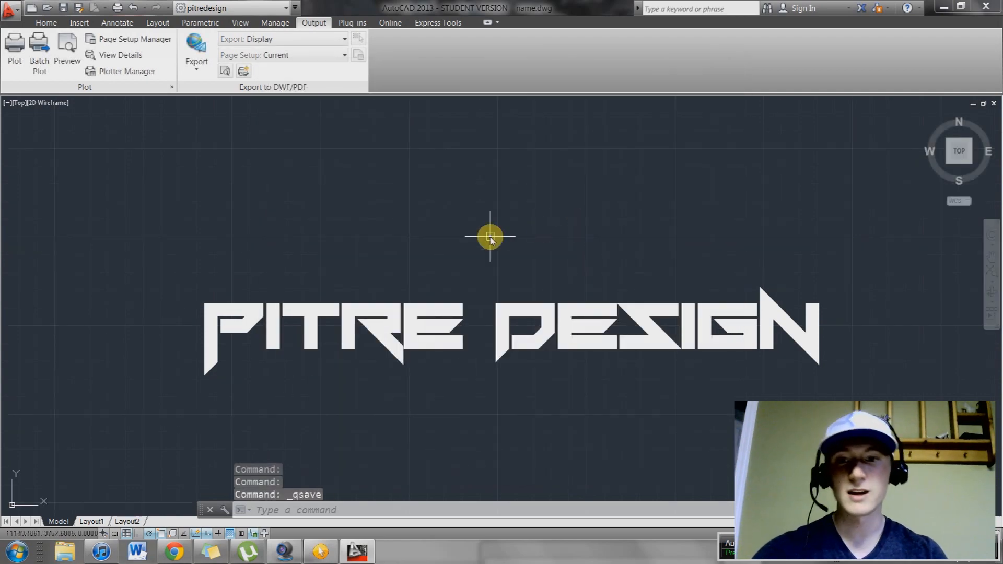
left_click(9, 7)
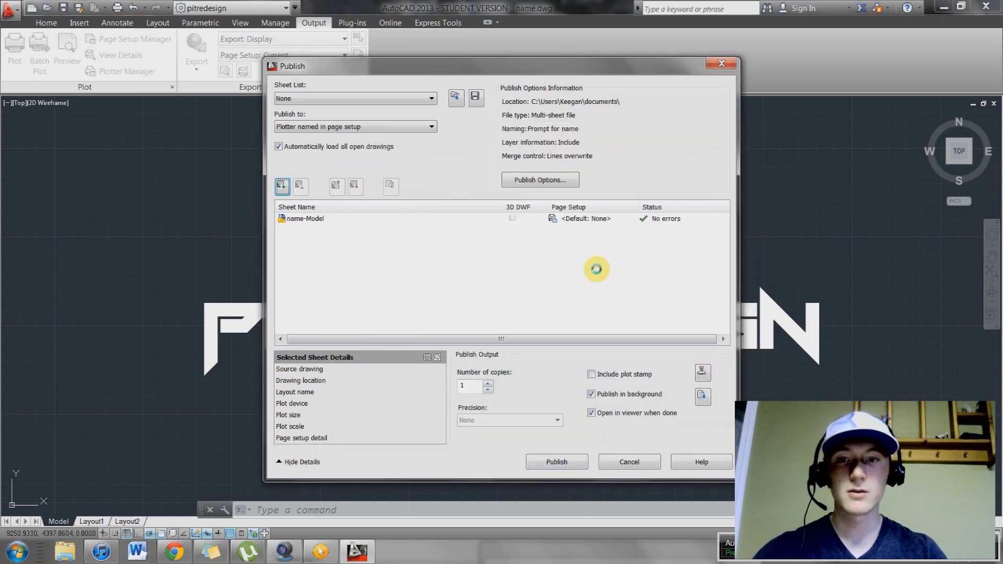
Save the four-sheet publish list as testlist2 and close the Publish dialog.
left_click(476, 98)
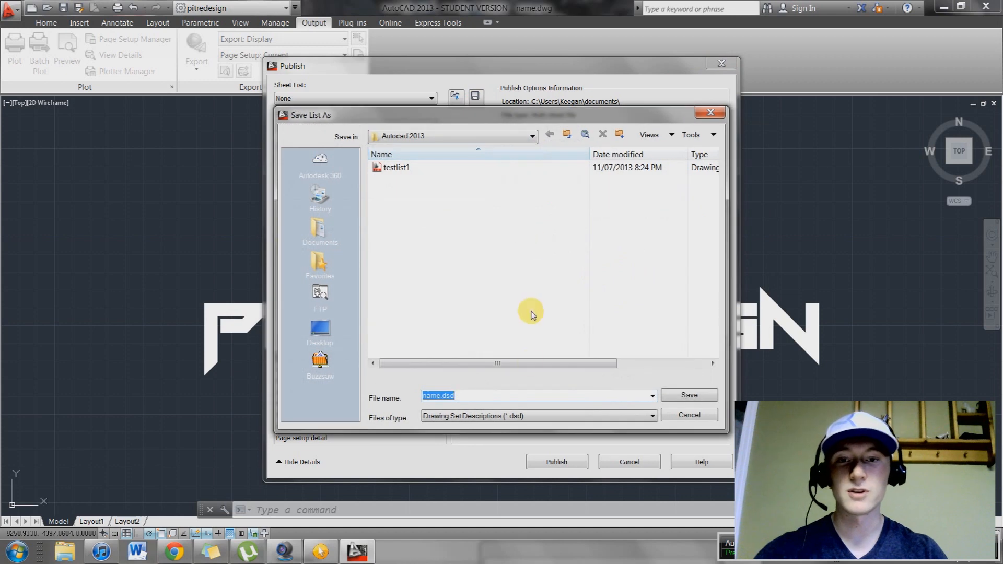
type("testlis")
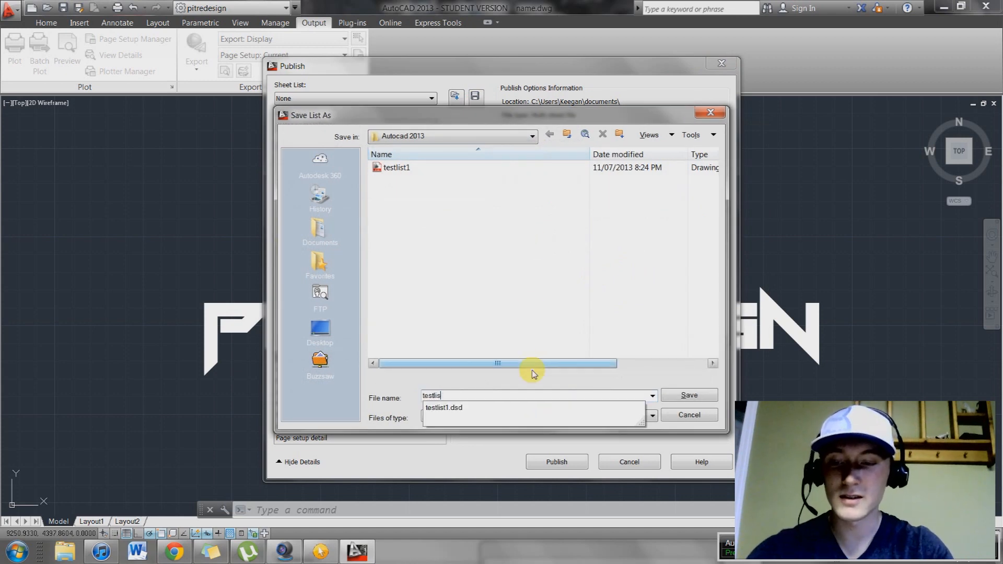
left_click(690, 395)
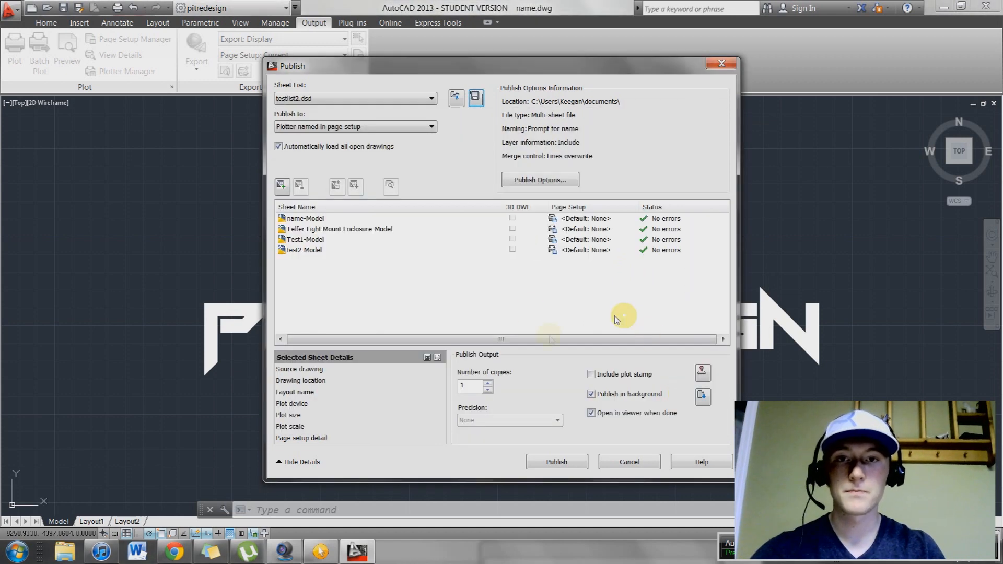
left_click(629, 462)
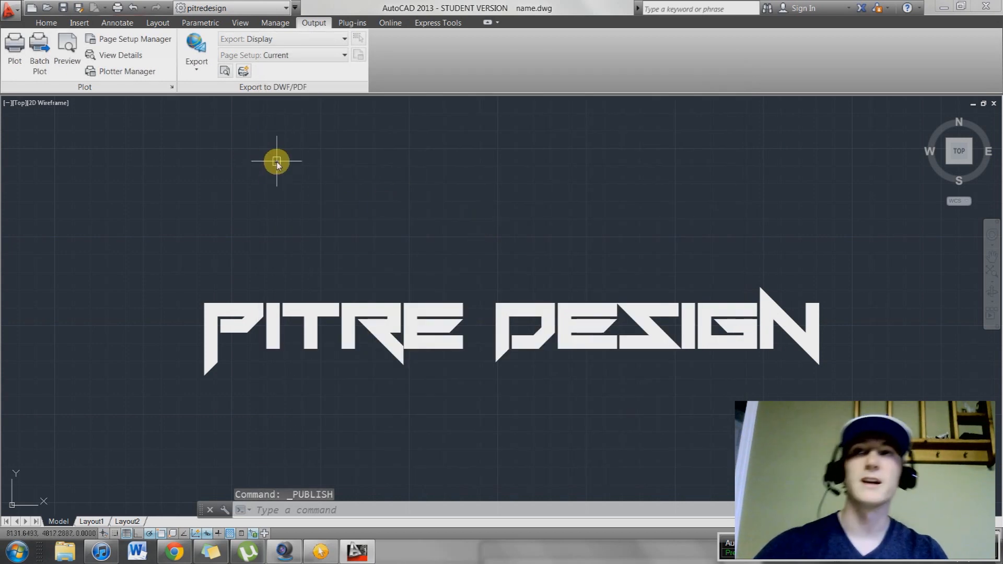
mouse_move(364, 234)
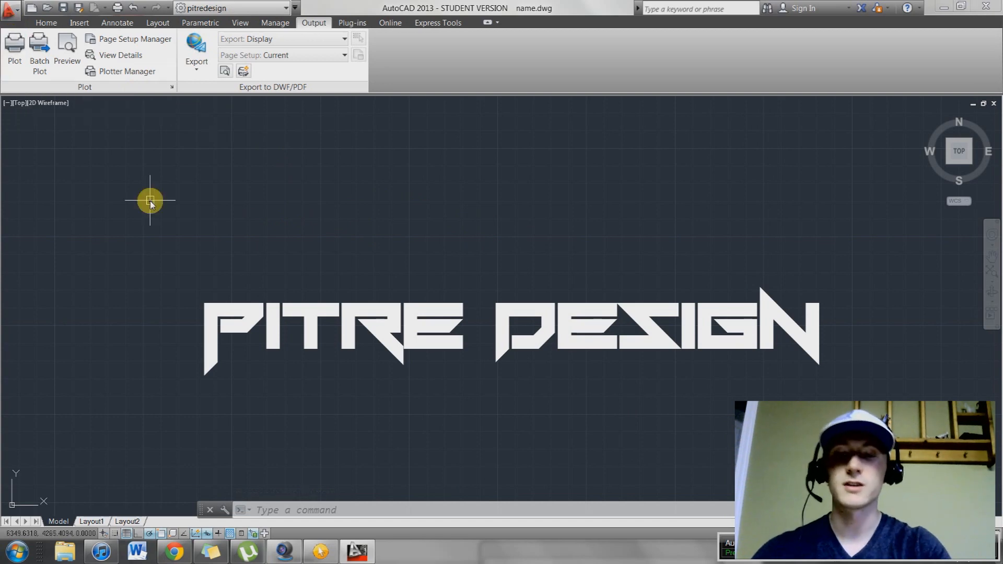
mouse_move(13, 43)
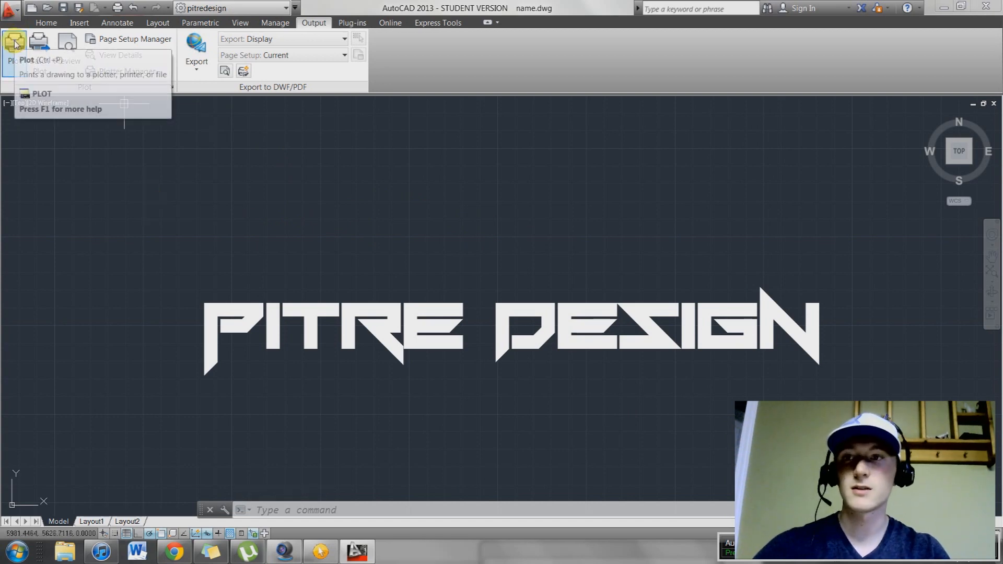
Bring up the Plot dialog for the drawing's model space.
left_click(10, 41)
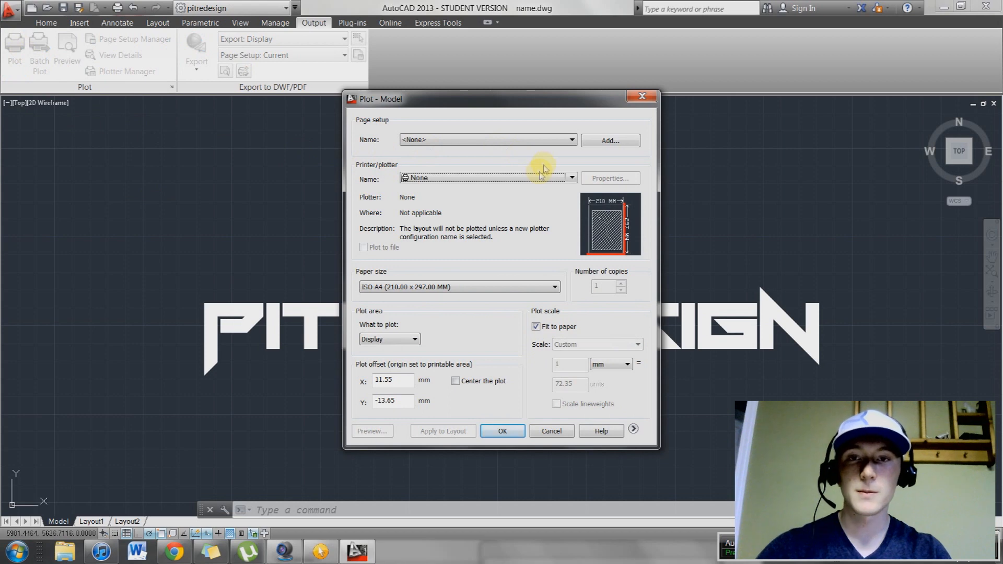
Choose the HP Photosmart C309a printer and plot extents centred on the paper.
left_click(572, 178)
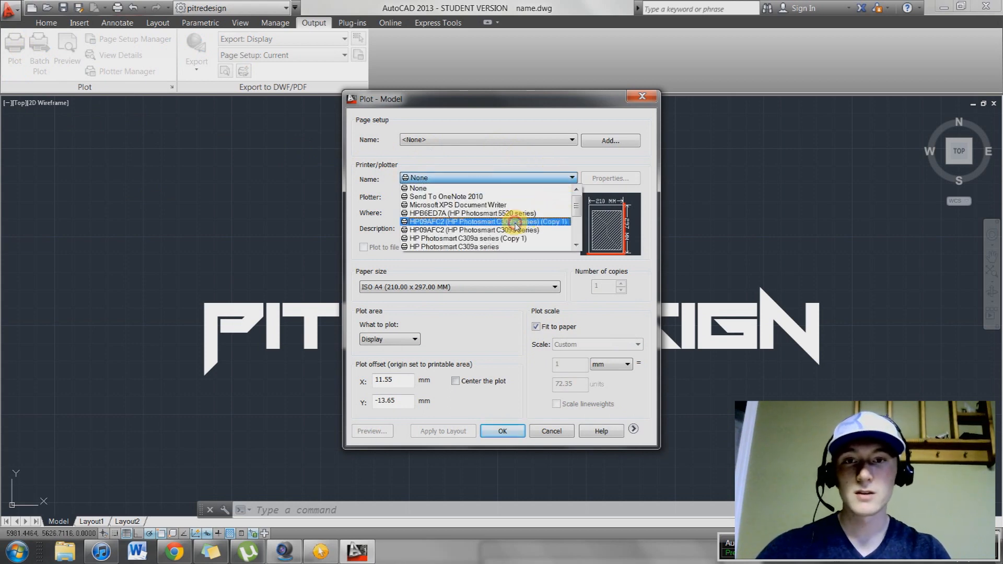
left_click(486, 222)
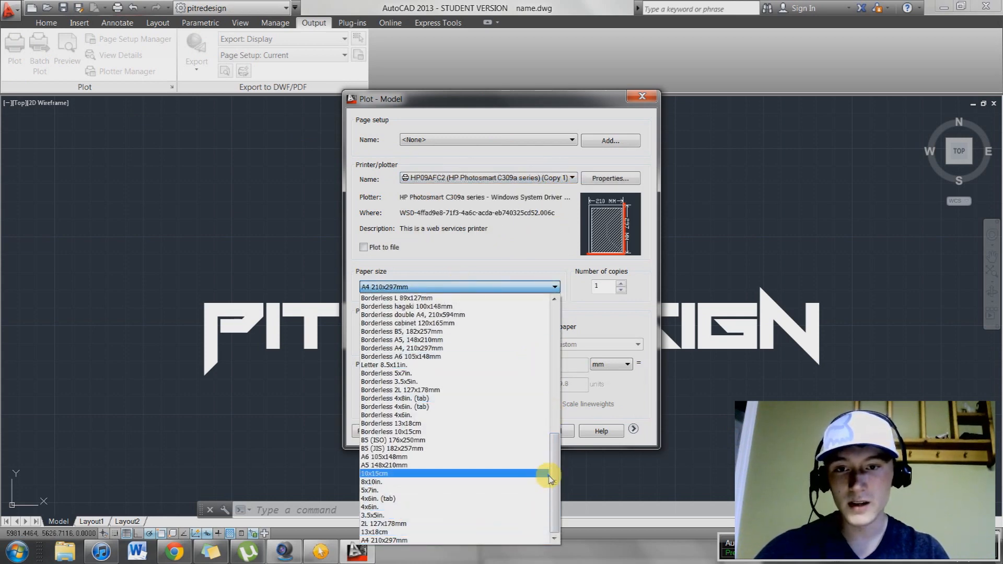
mouse_move(555, 474)
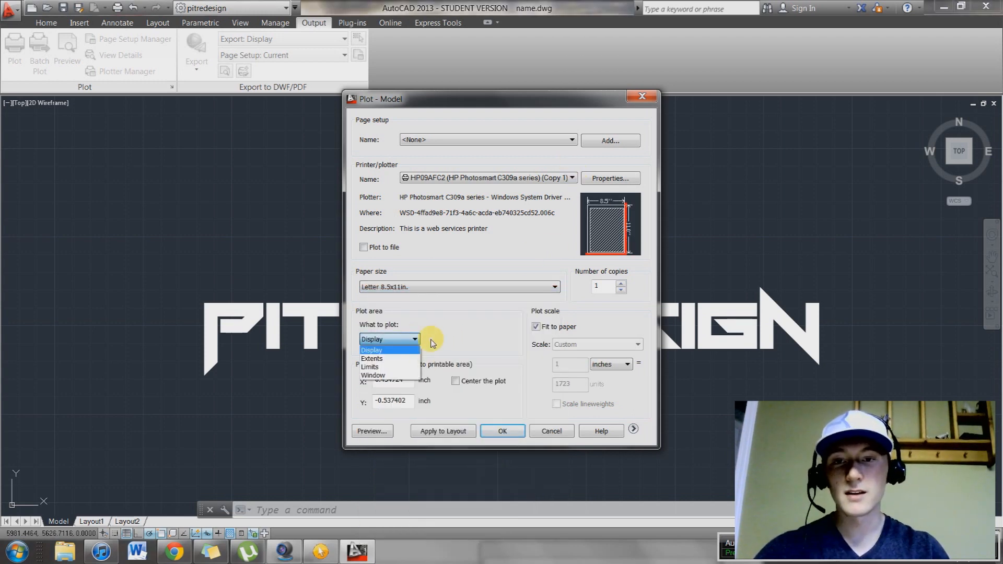
left_click(372, 359)
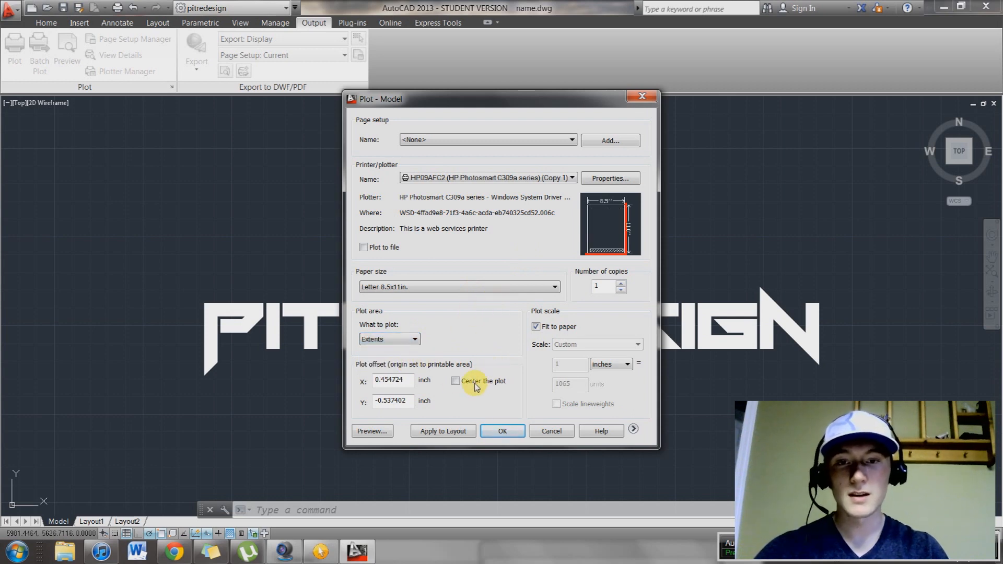
left_click(456, 380)
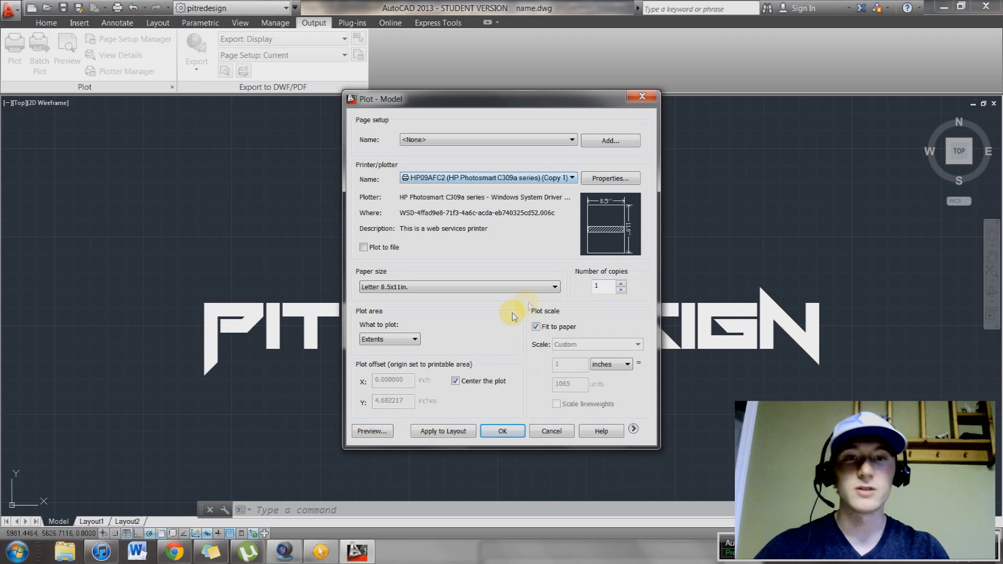
mouse_move(590, 210)
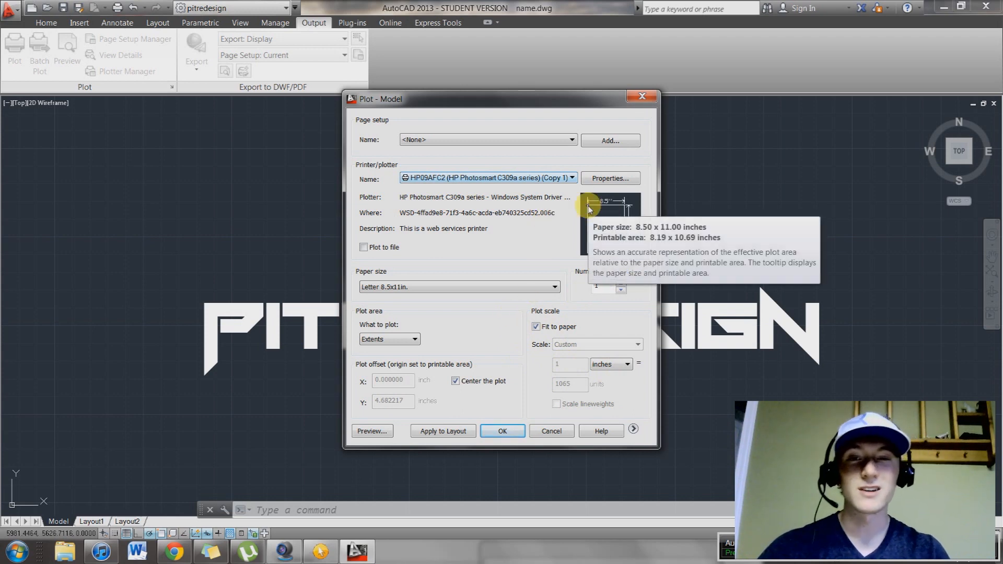
mouse_move(580, 199)
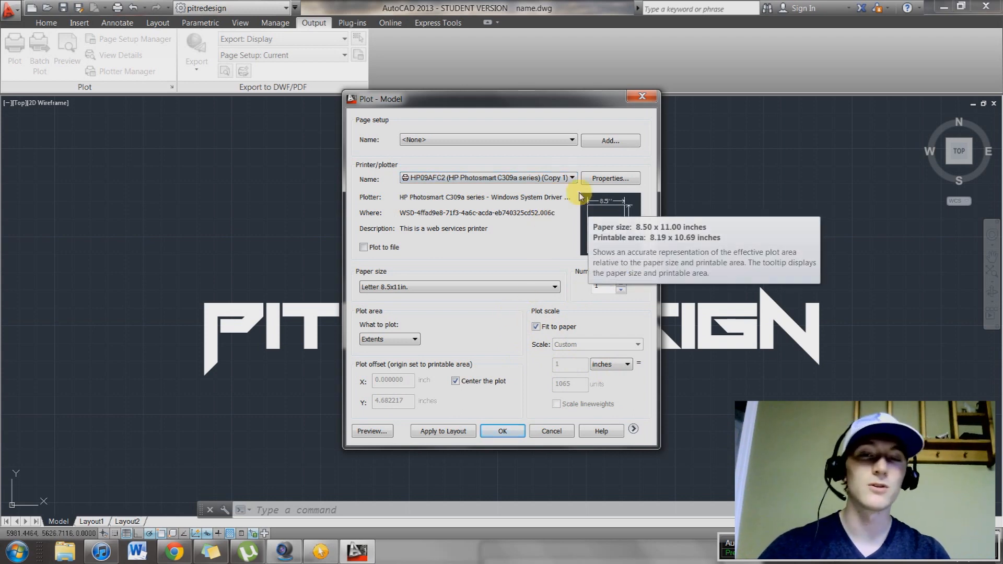
mouse_move(606, 146)
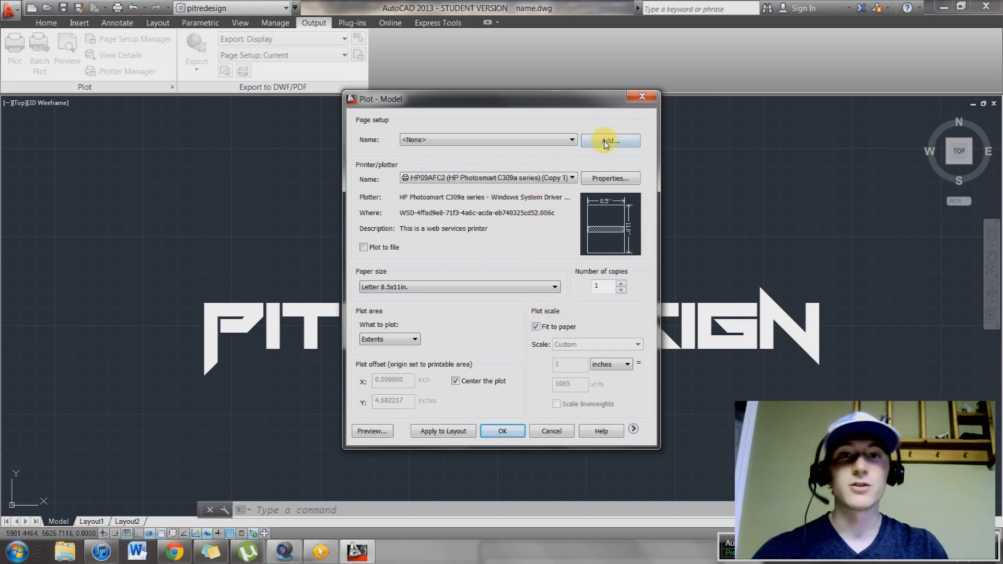
Add a page setup named Testlist1 from these settings, then cancel the Plot dialog.
left_click(611, 140)
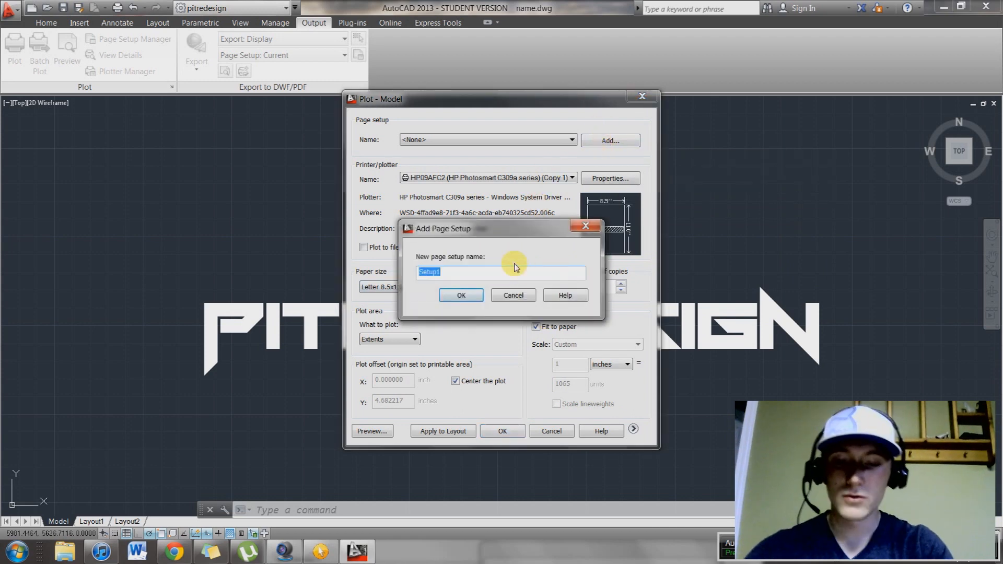
type("Test")
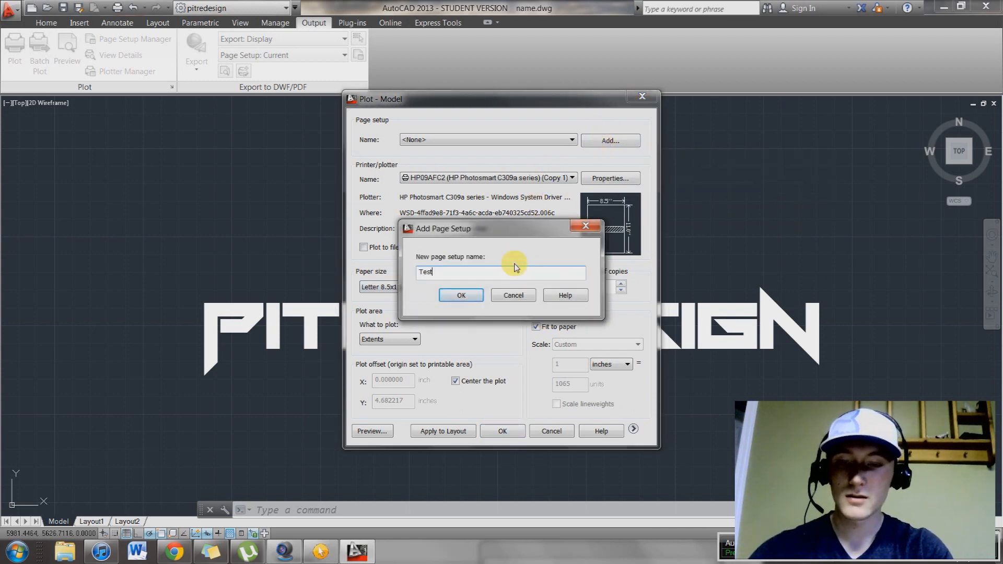
type("list1")
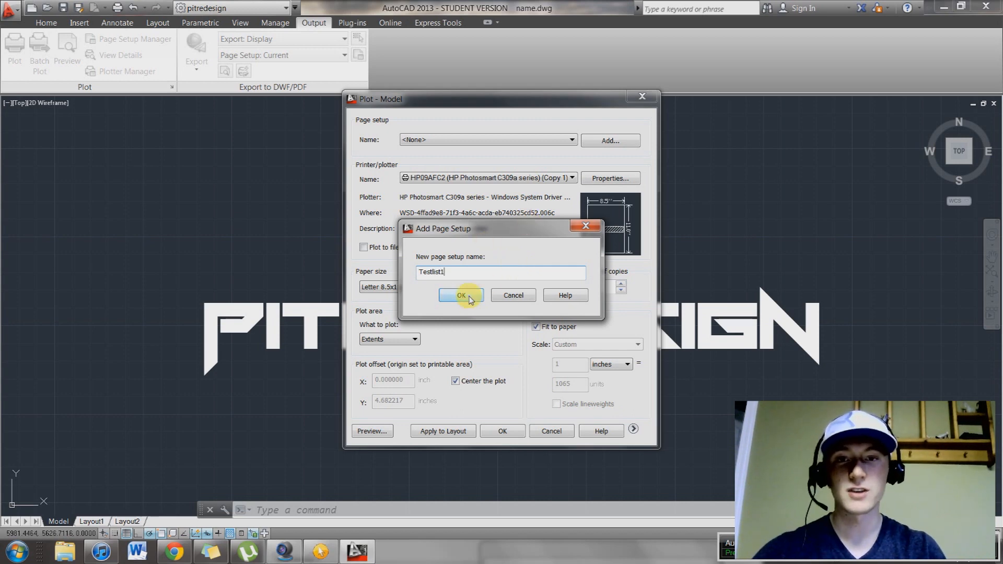
left_click(461, 295)
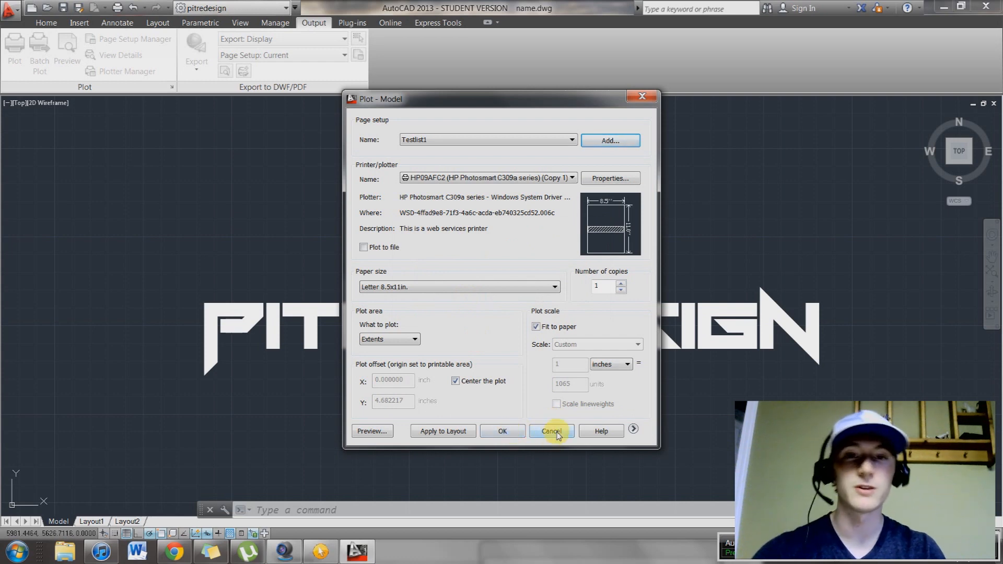
left_click(552, 430)
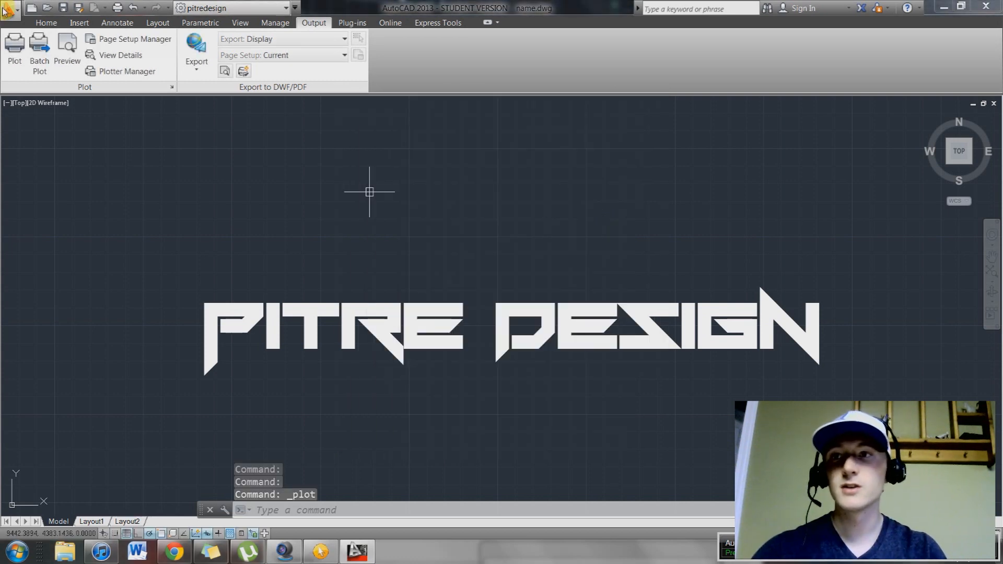
Reopen Publish, load testlist2.dsd without saving the current list, and dismiss the DSD conflict warning.
left_click(10, 11)
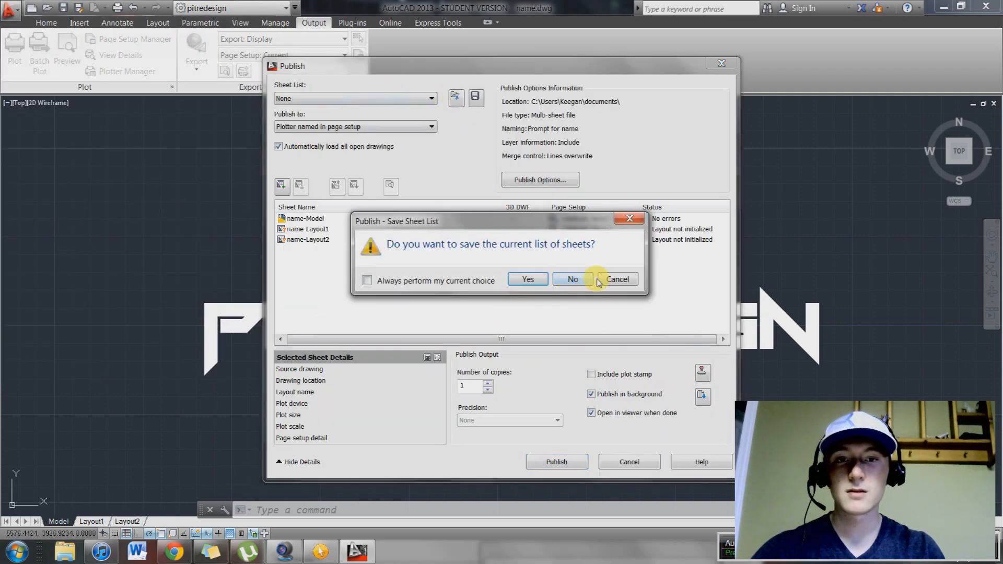
left_click(573, 279)
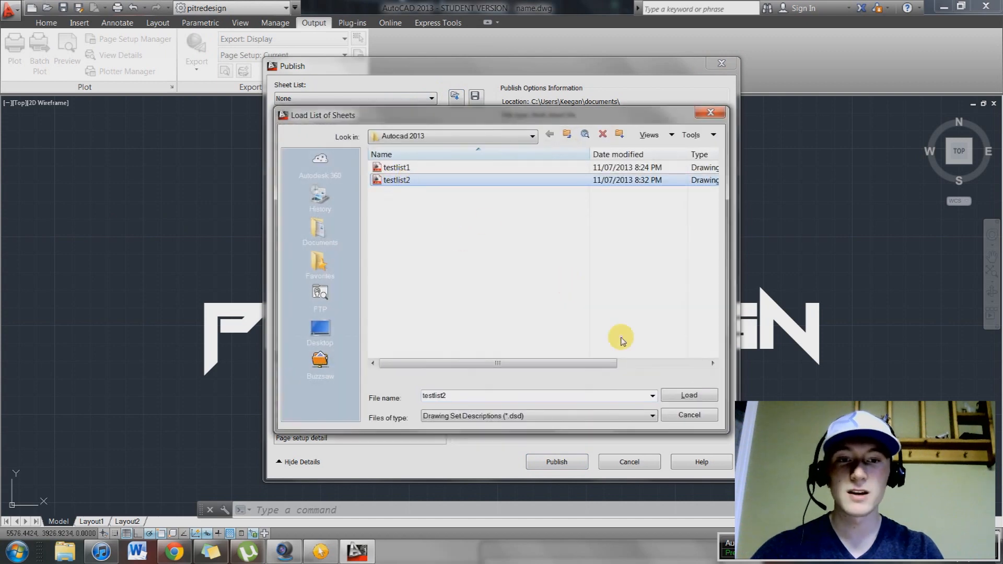
left_click(690, 395)
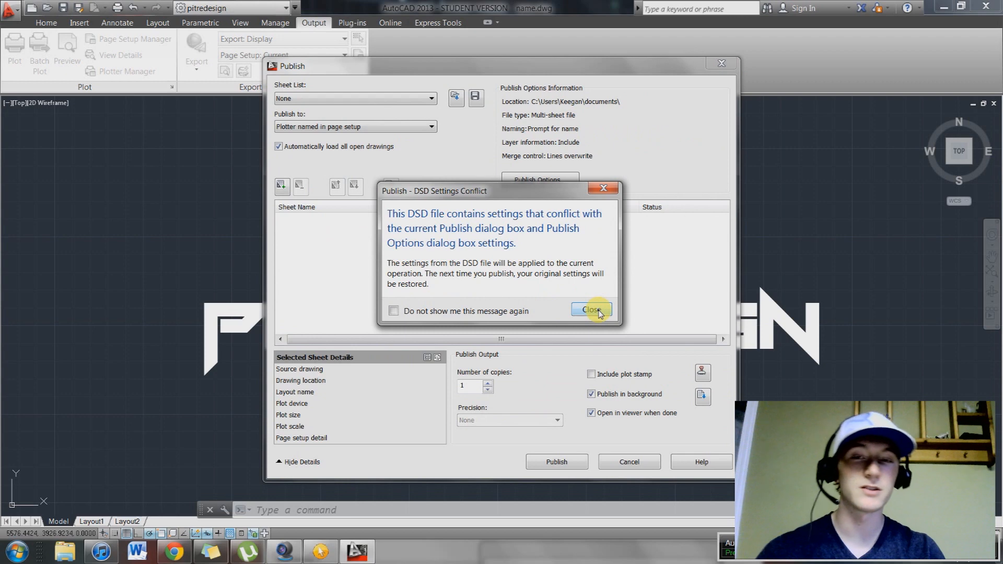
left_click(592, 310)
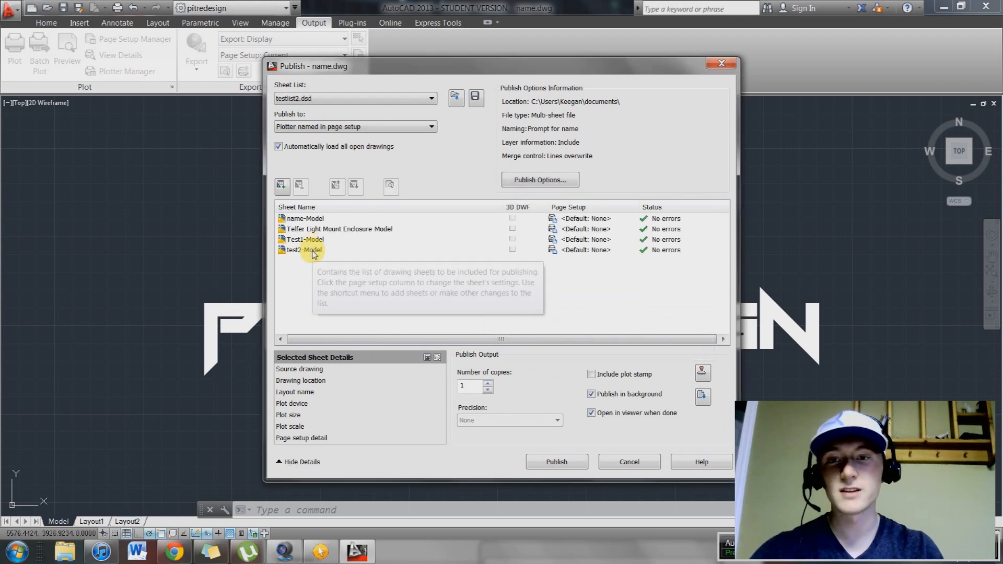
Select all four sheets and assign them the Testlist1 page setup.
left_click(304, 250)
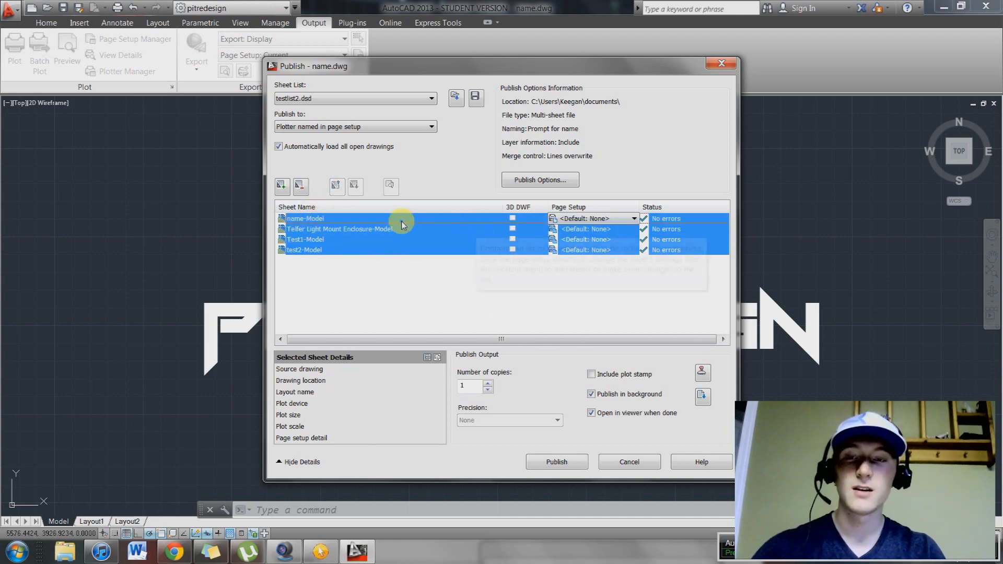
mouse_move(313, 171)
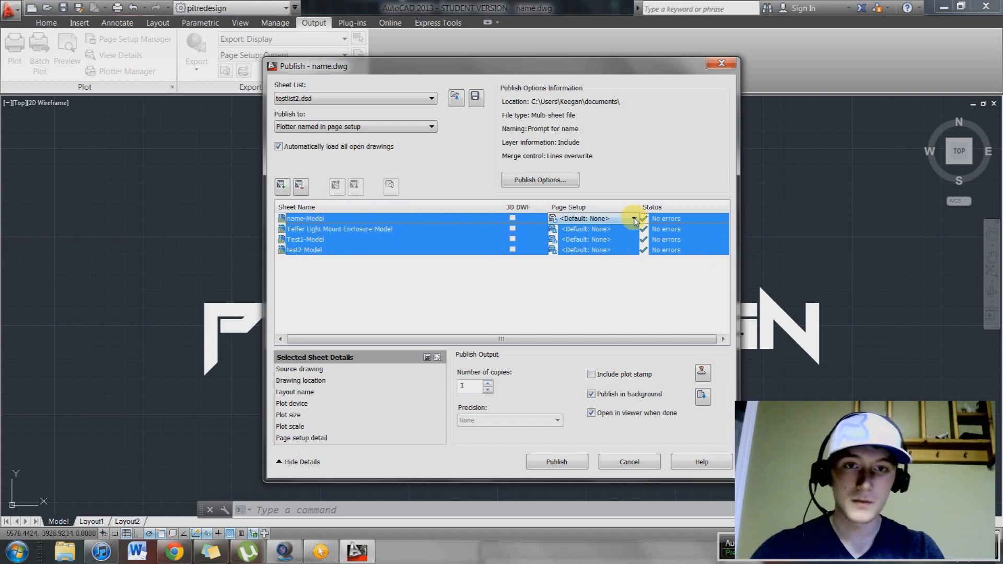
left_click(635, 218)
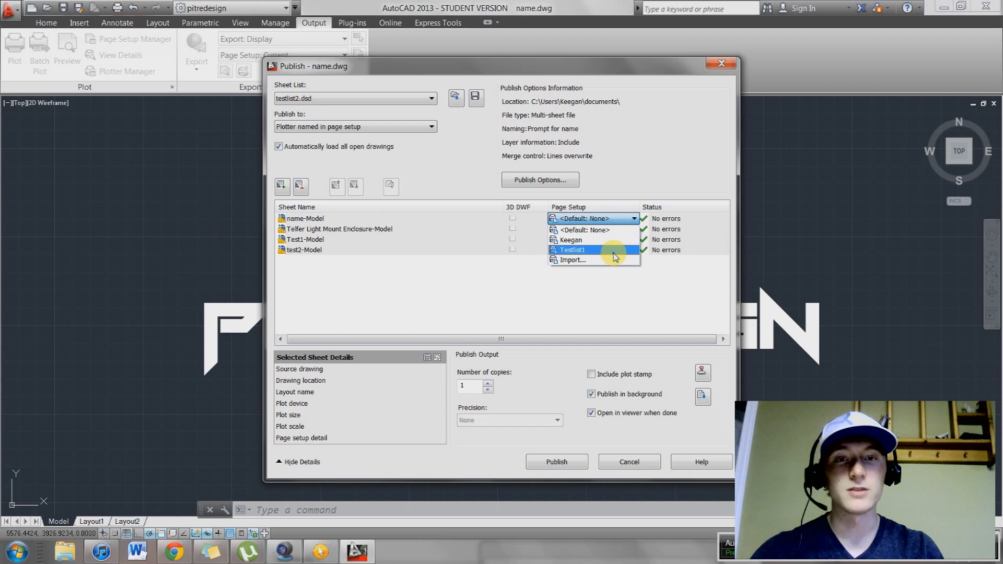
left_click(572, 249)
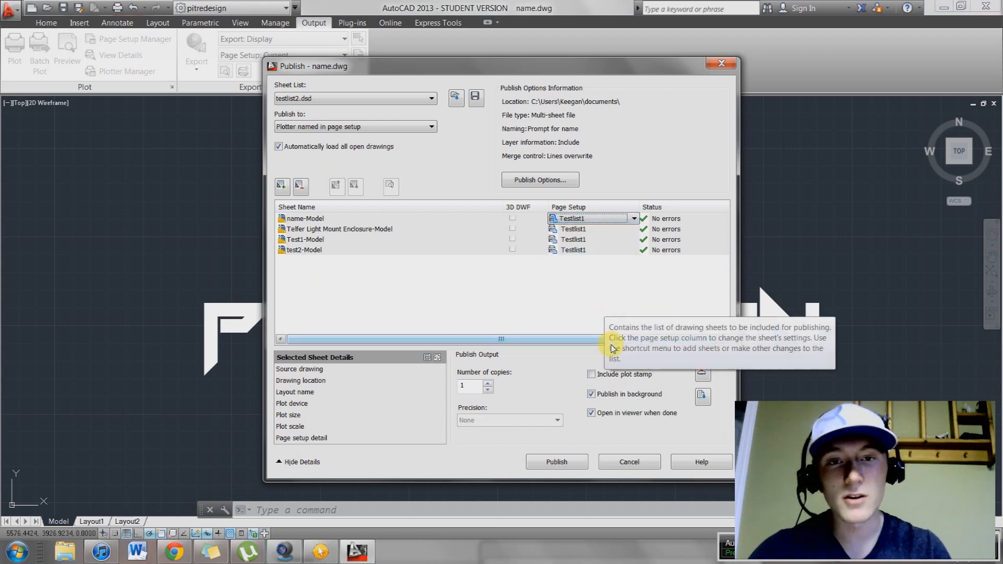
mouse_move(582, 192)
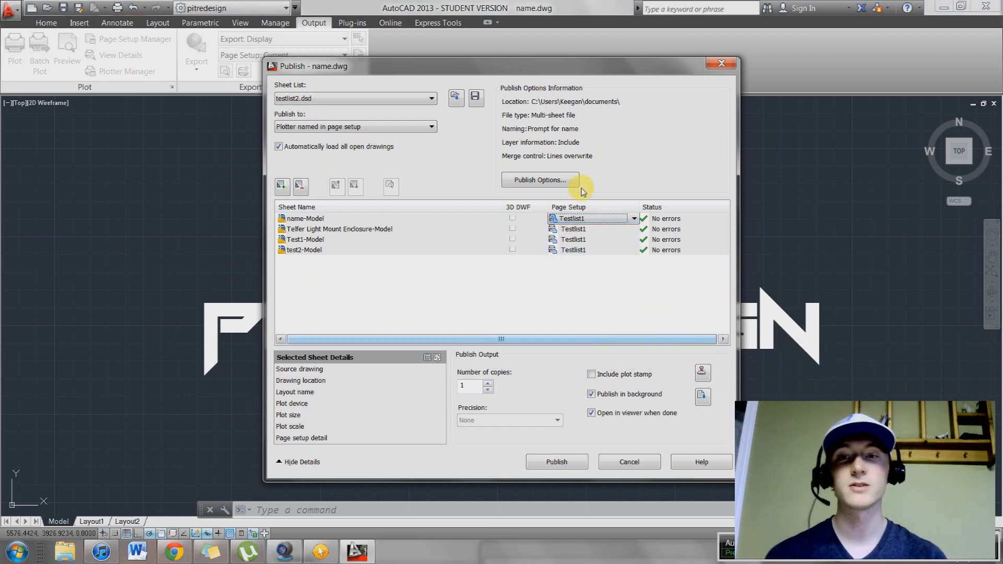
mouse_move(587, 225)
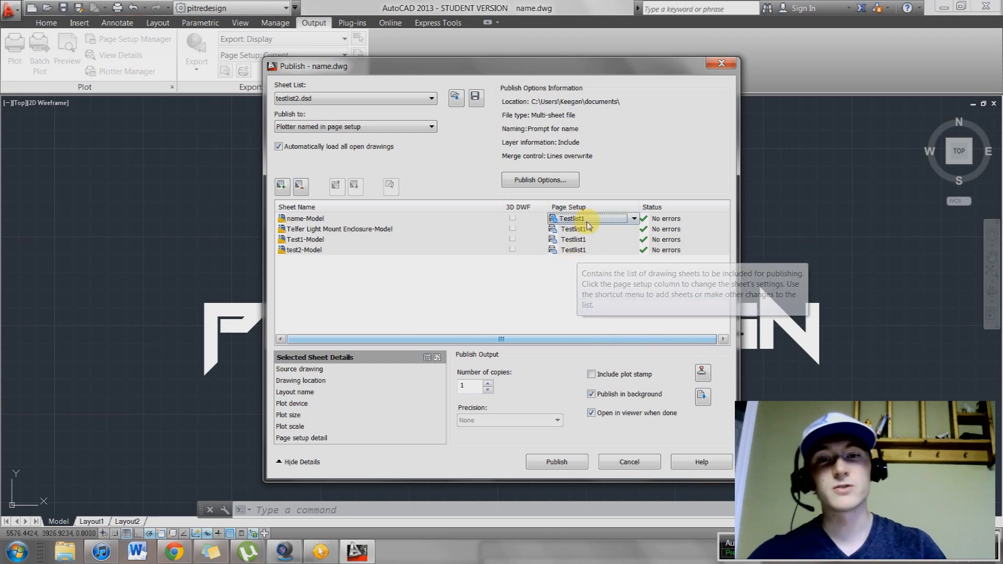
mouse_move(520, 297)
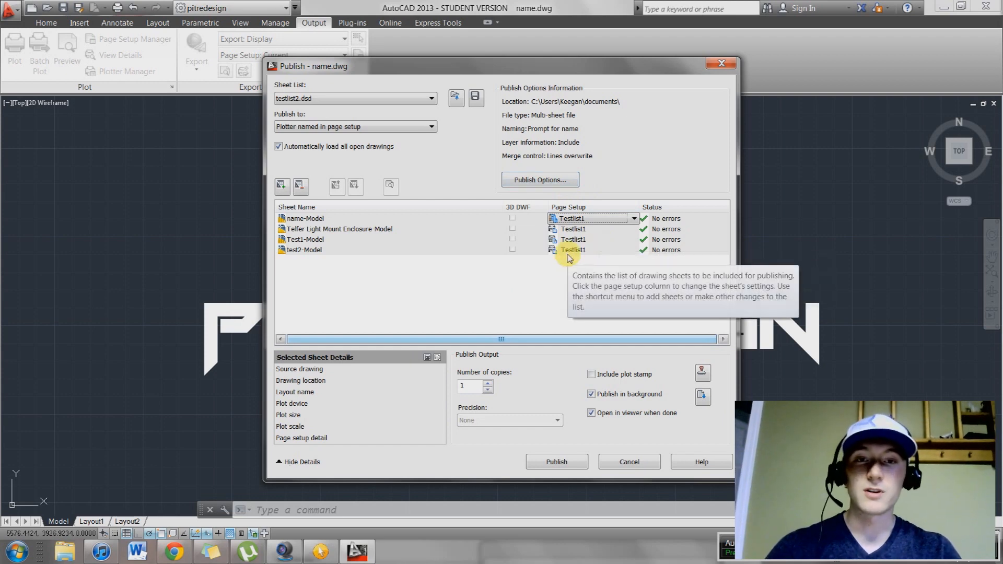
mouse_move(464, 295)
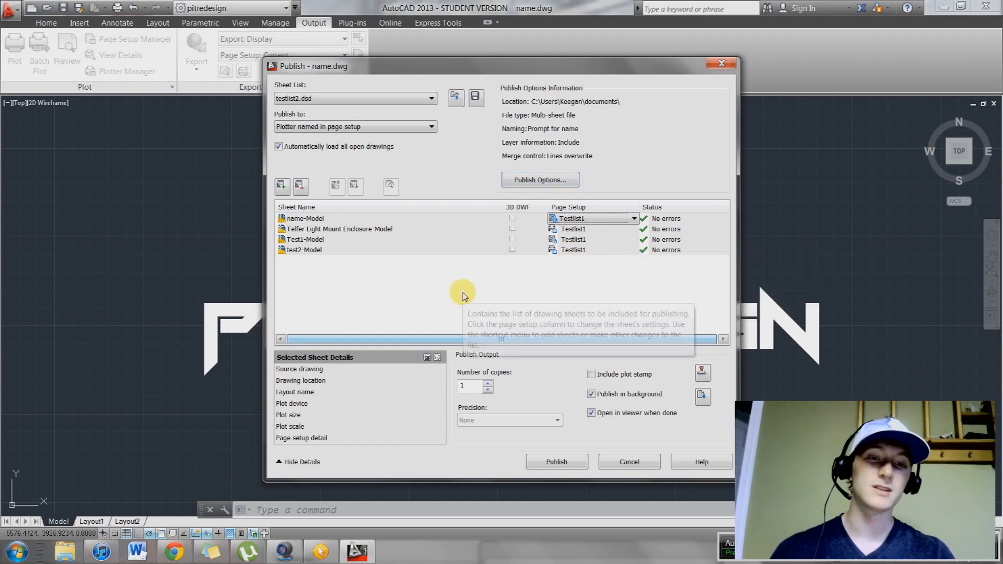